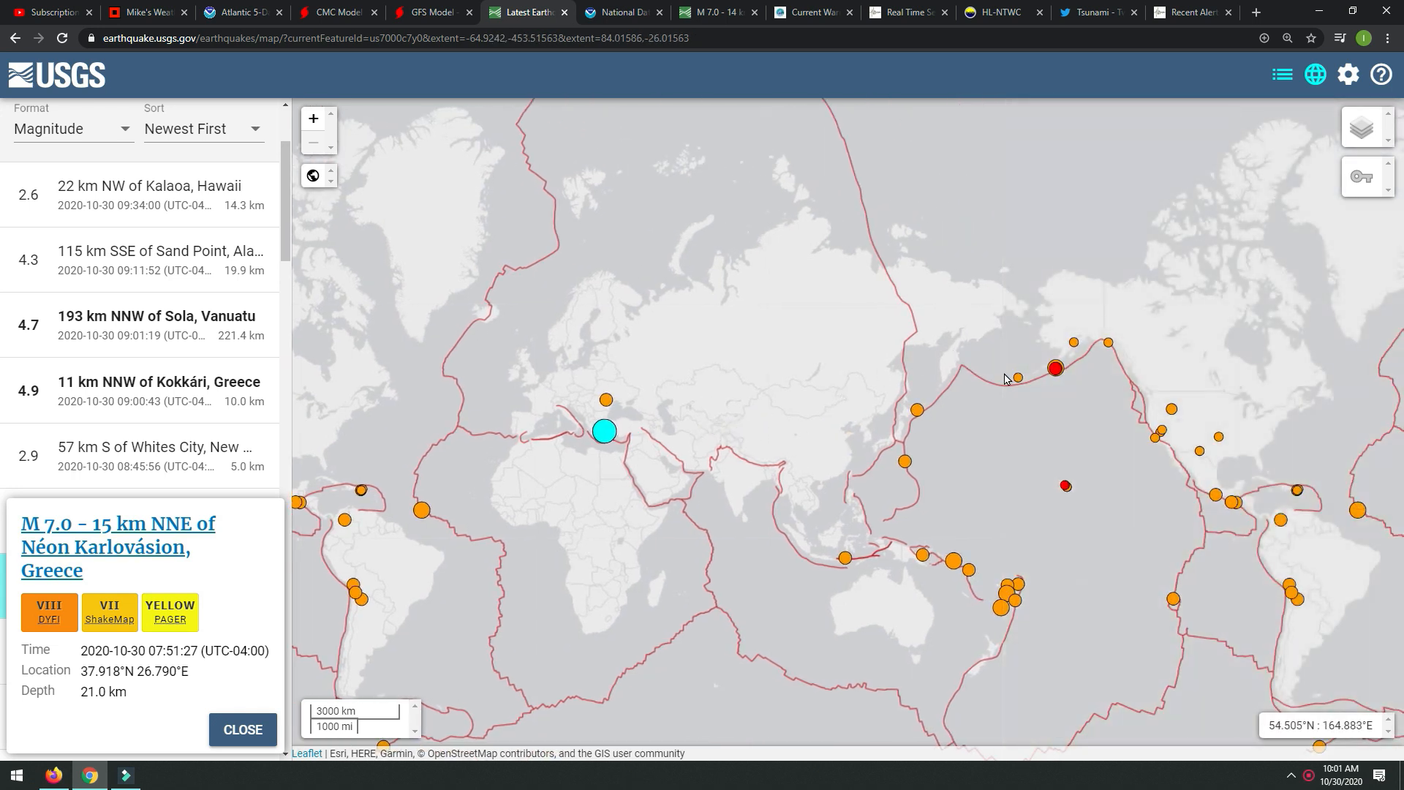
pyautogui.moveTo(1065, 386)
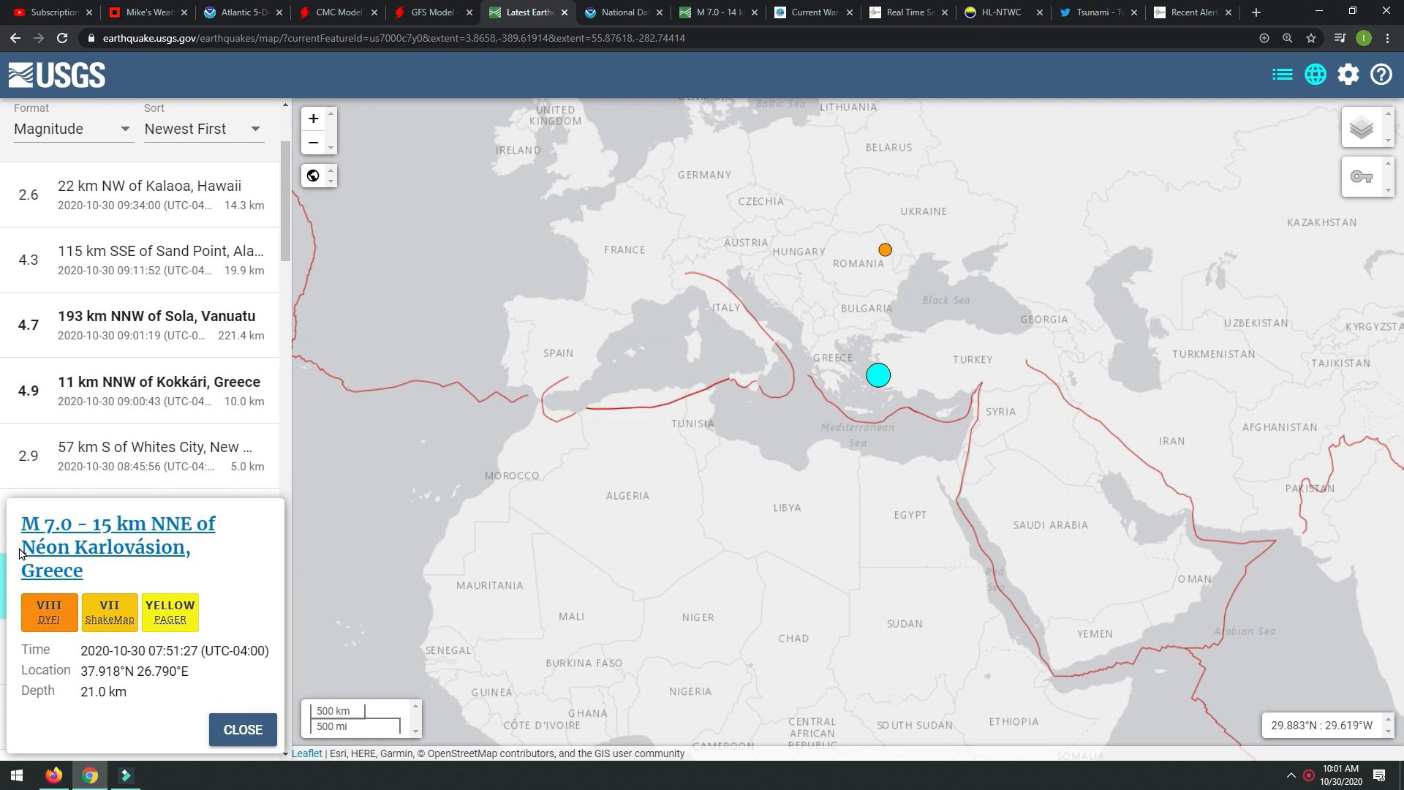
pyautogui.moveTo(119, 542)
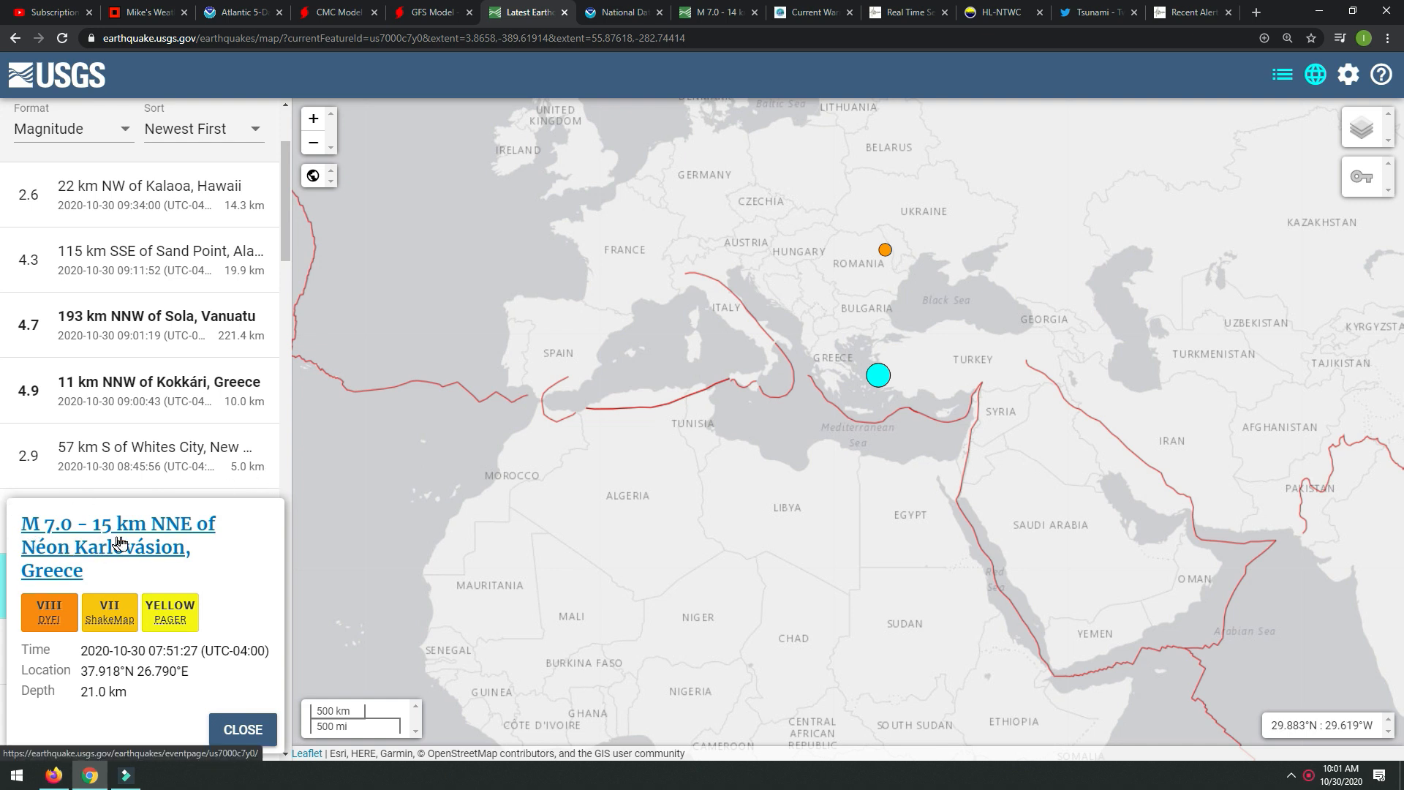
pyautogui.moveTo(1030, 404)
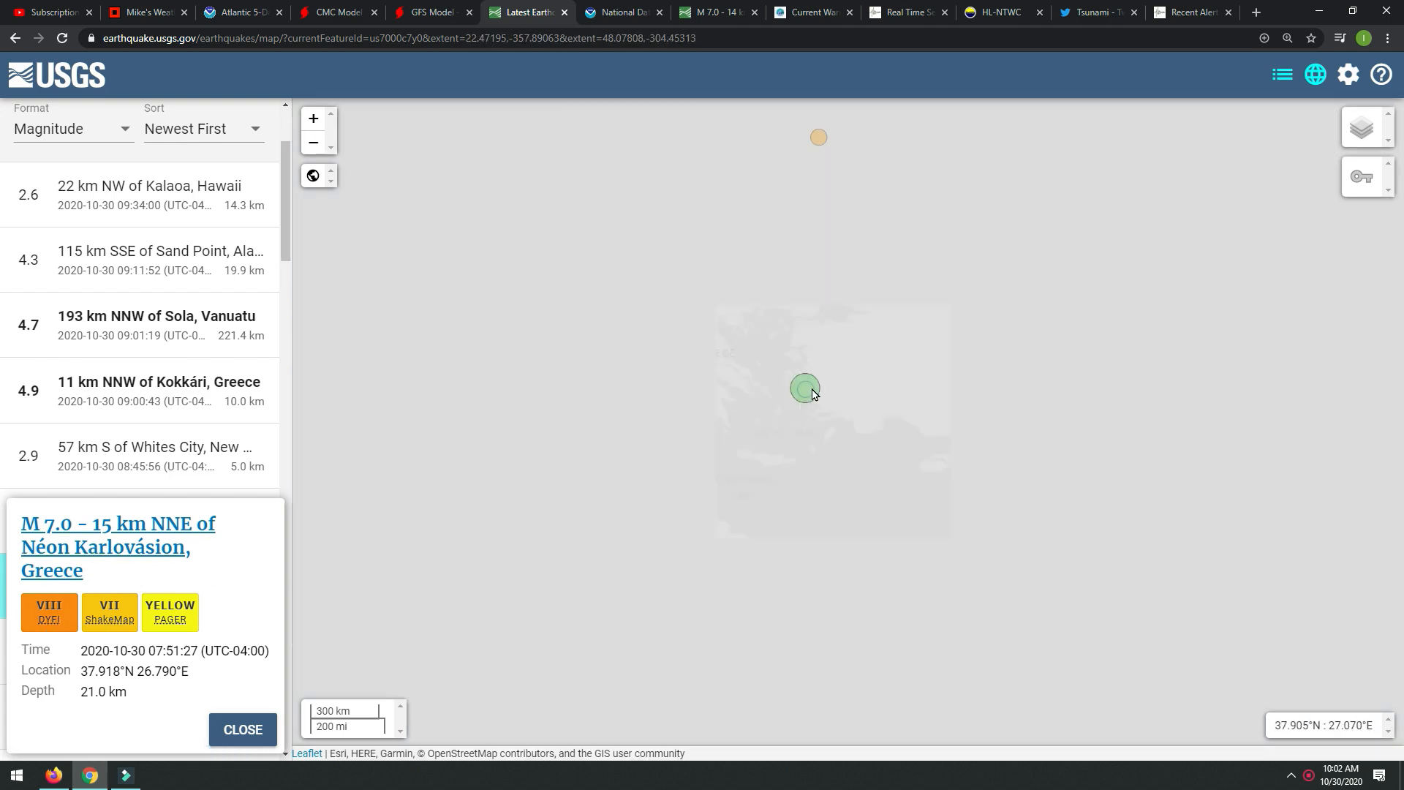
# Zoom further in on the M 7.0 Aegean Sea quake, then switch to the Twitter tsunami results.
pyautogui.click(803, 388)
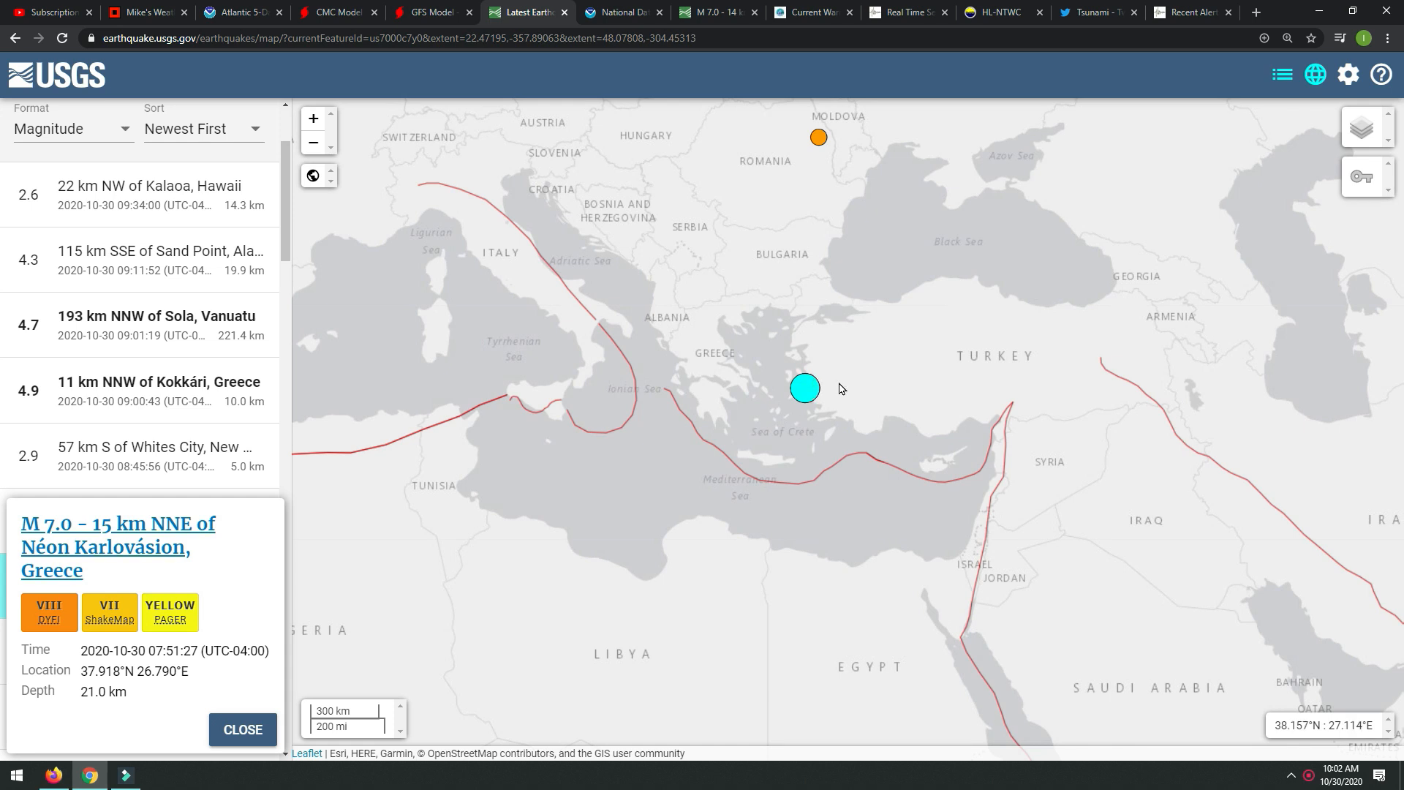
pyautogui.moveTo(594, 73)
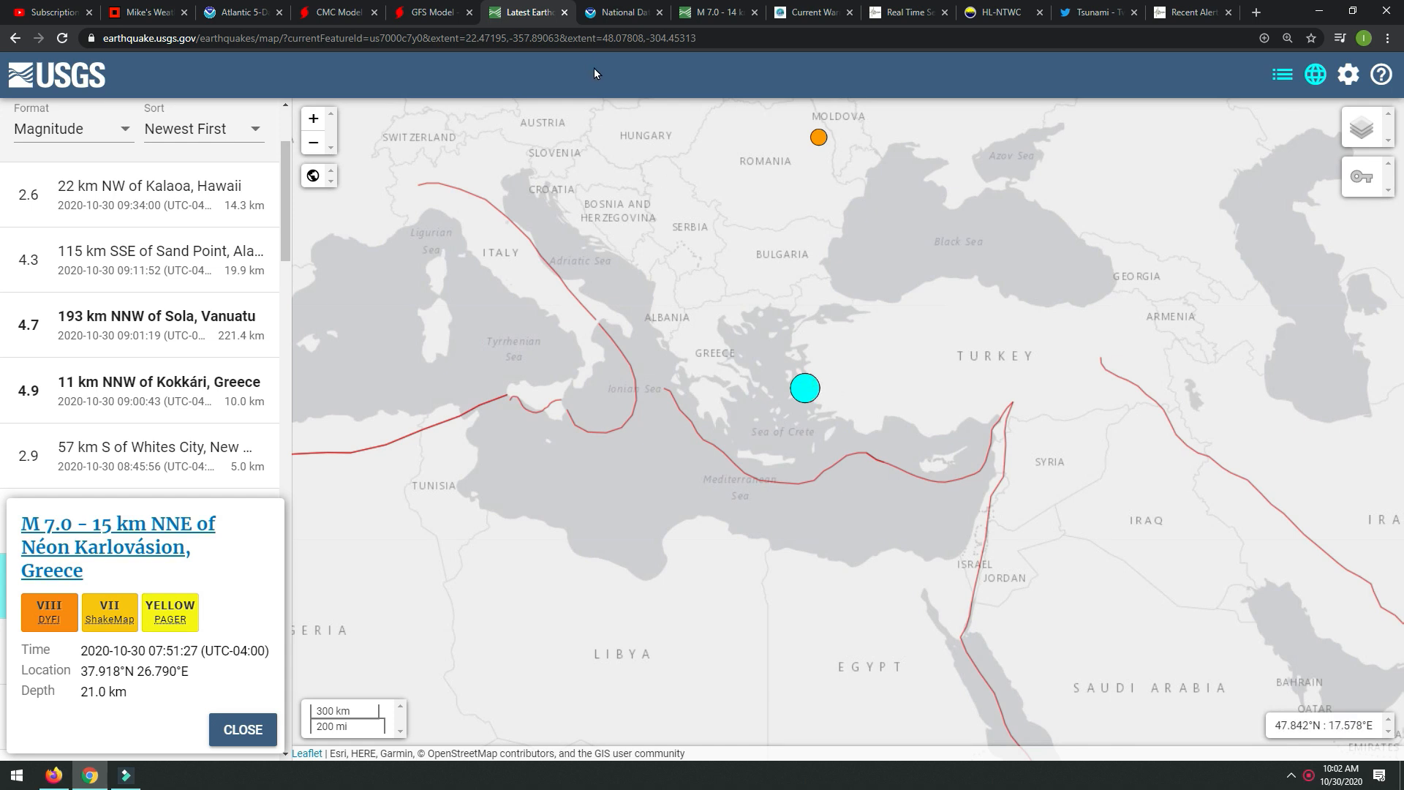
pyautogui.click(1095, 11)
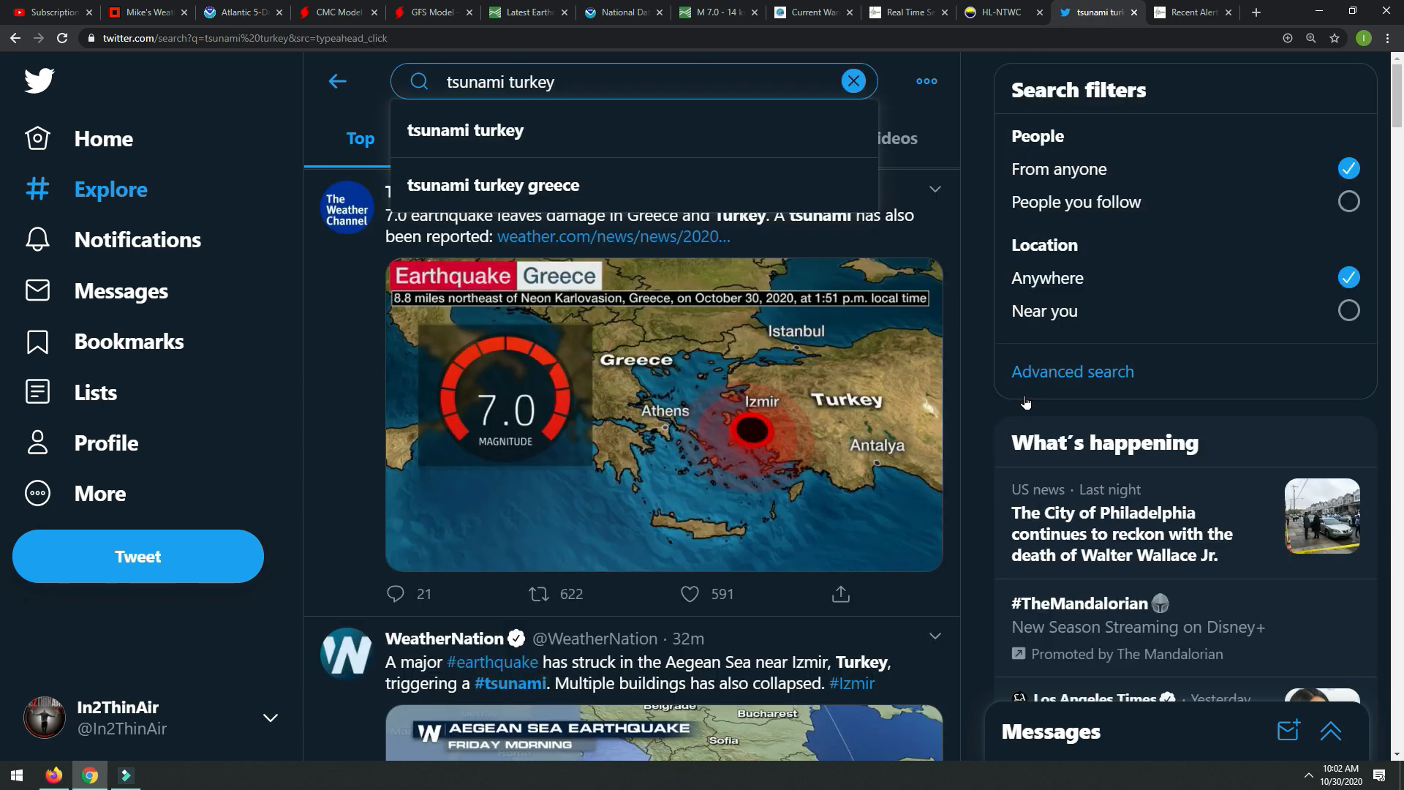
pyautogui.moveTo(966, 285)
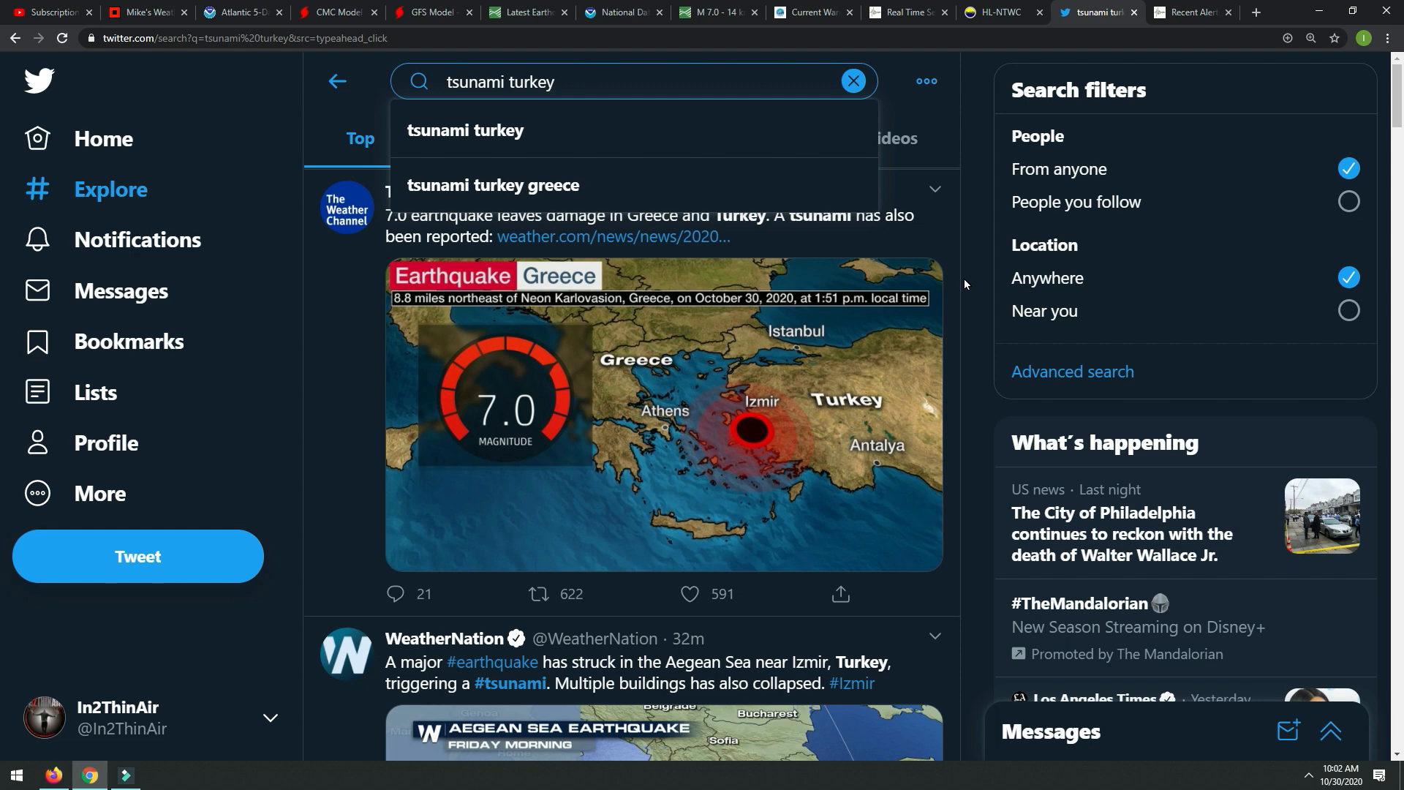
# Scroll the 'tsunami turkey' results and play the Seferihisar tsunami flooding video.
pyautogui.scroll(-3)
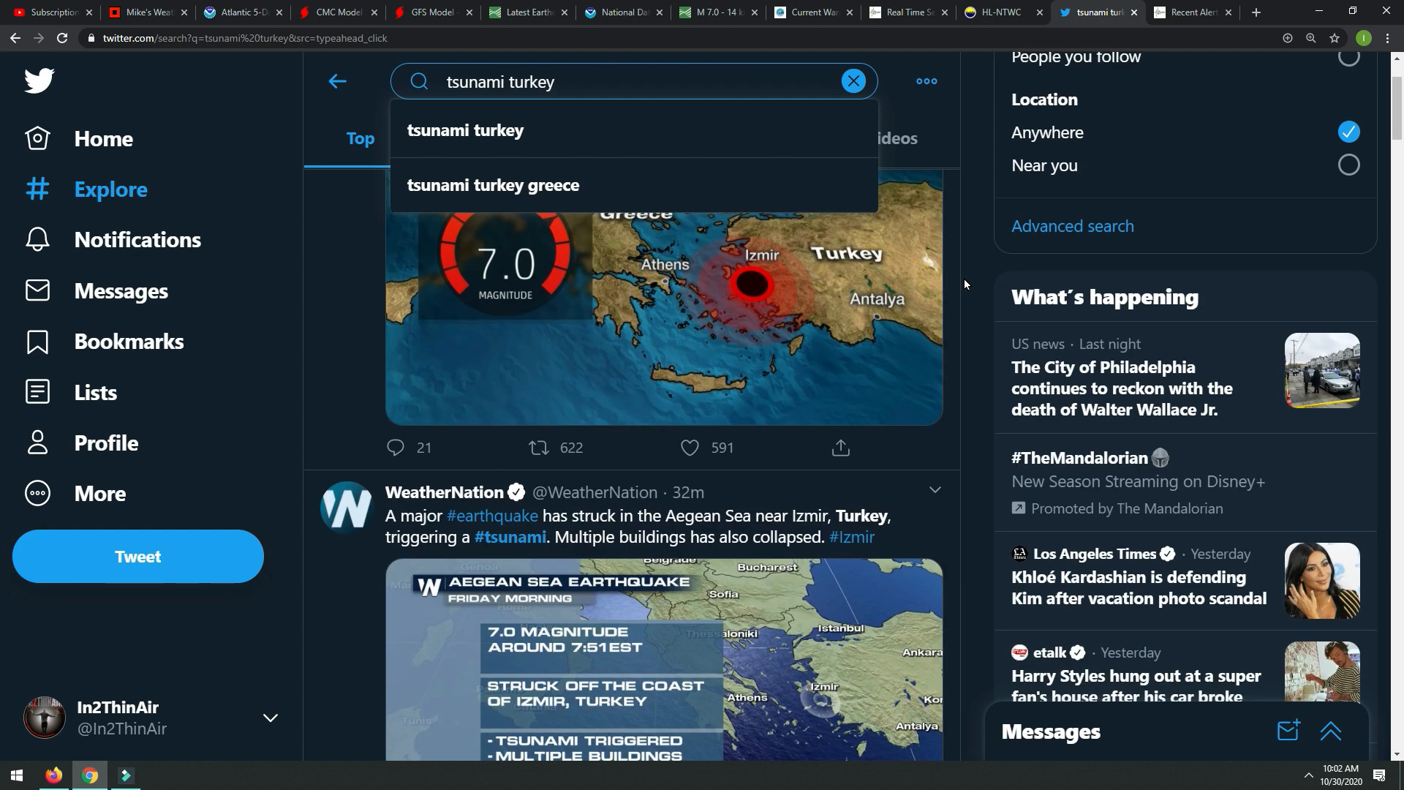
pyautogui.scroll(3)
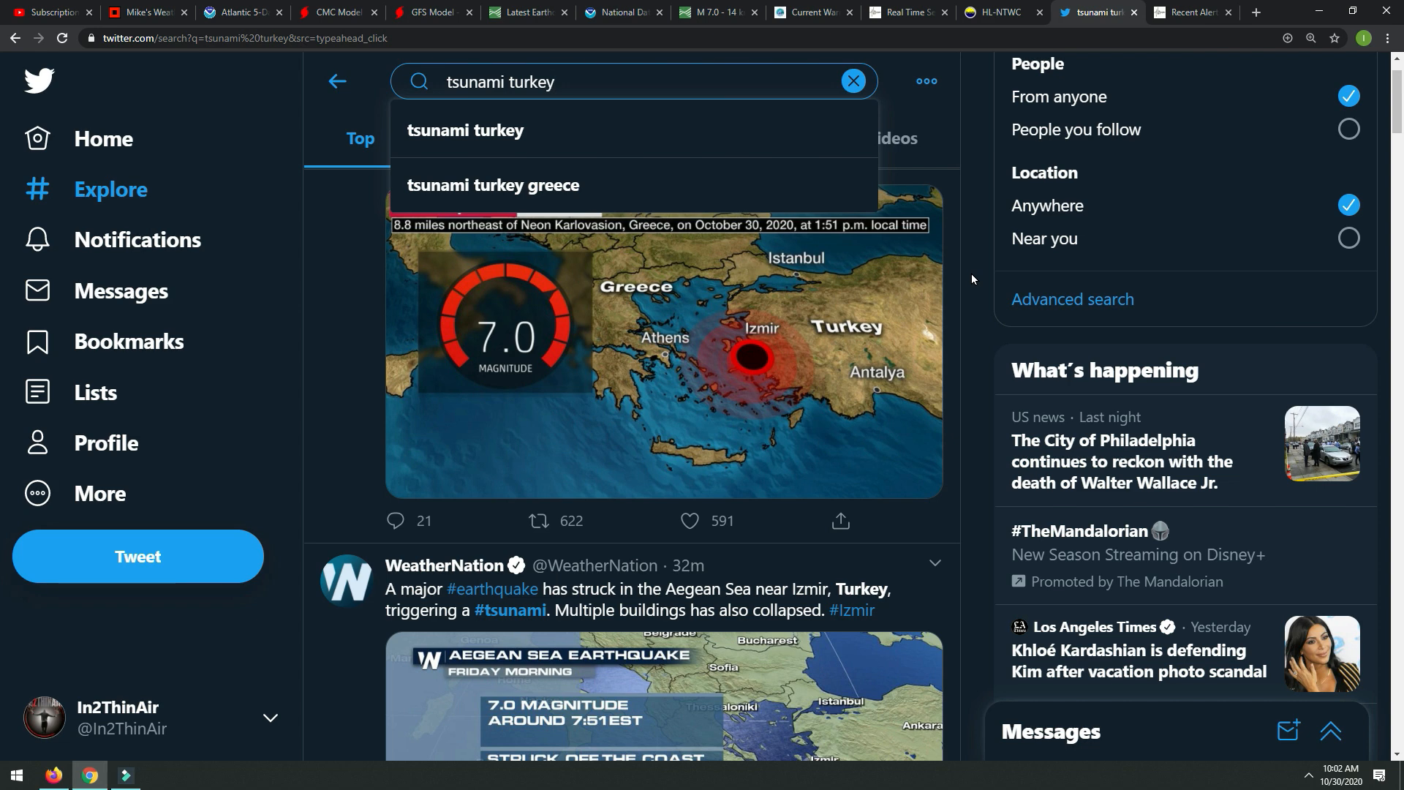
pyautogui.moveTo(970, 295)
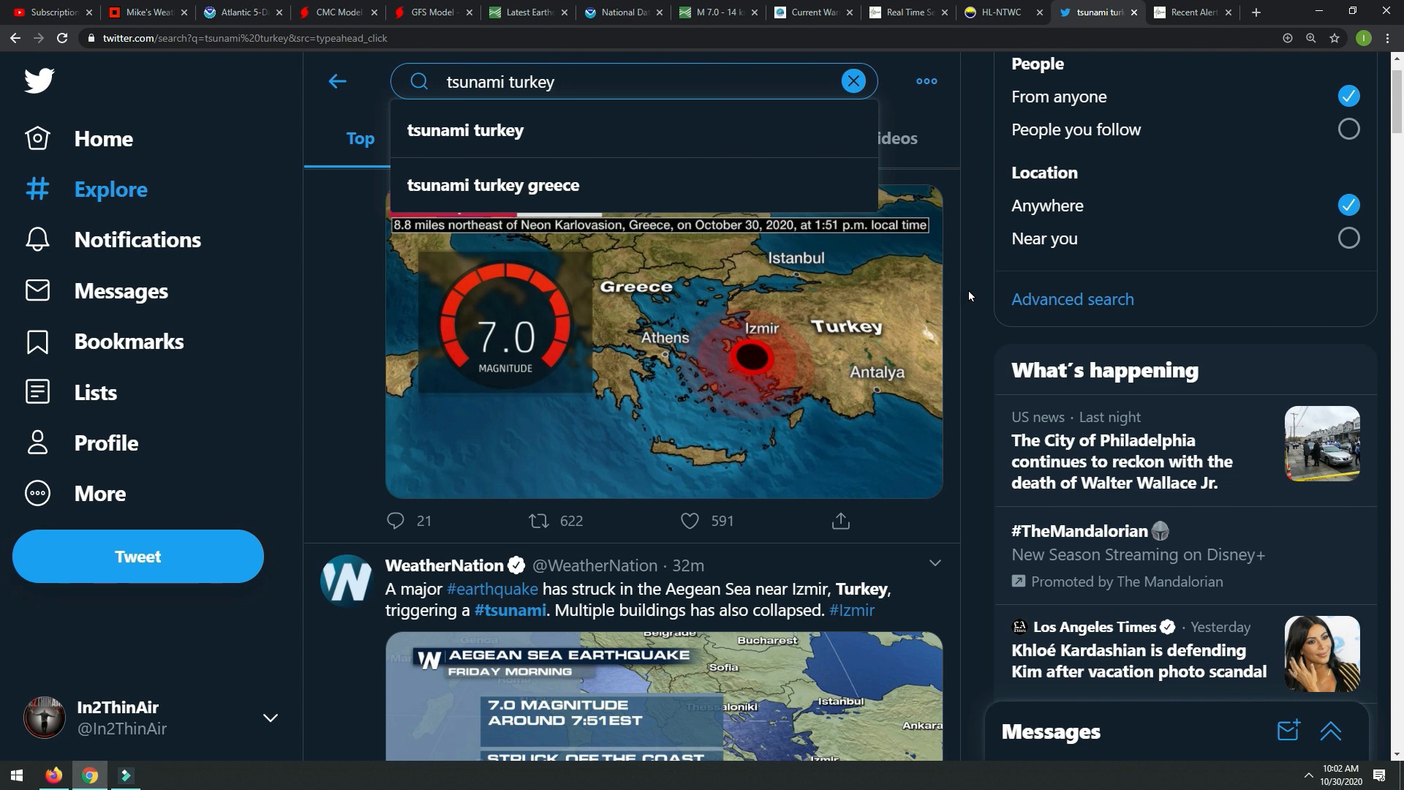
pyautogui.write('/')
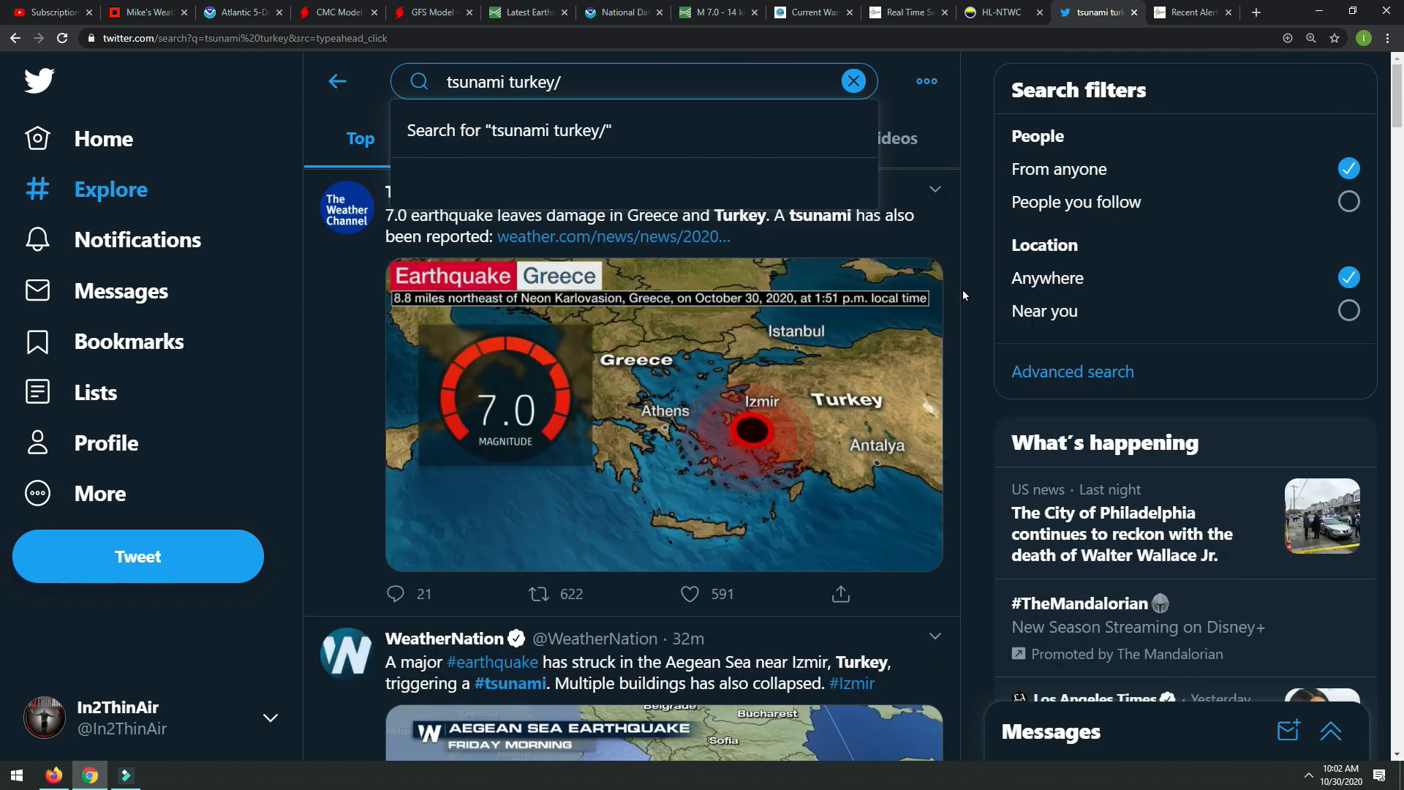
pyautogui.scroll(-3)
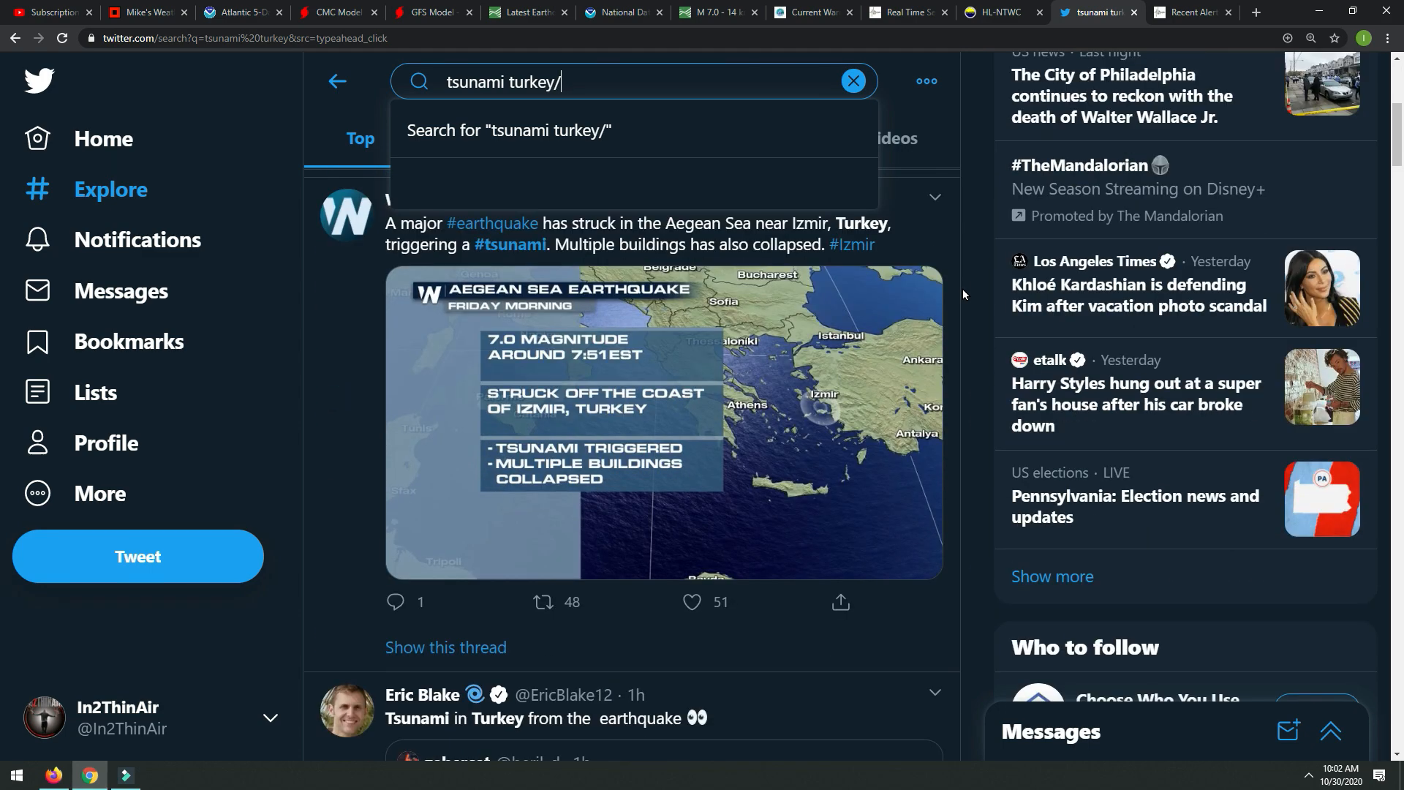
pyautogui.scroll(-3)
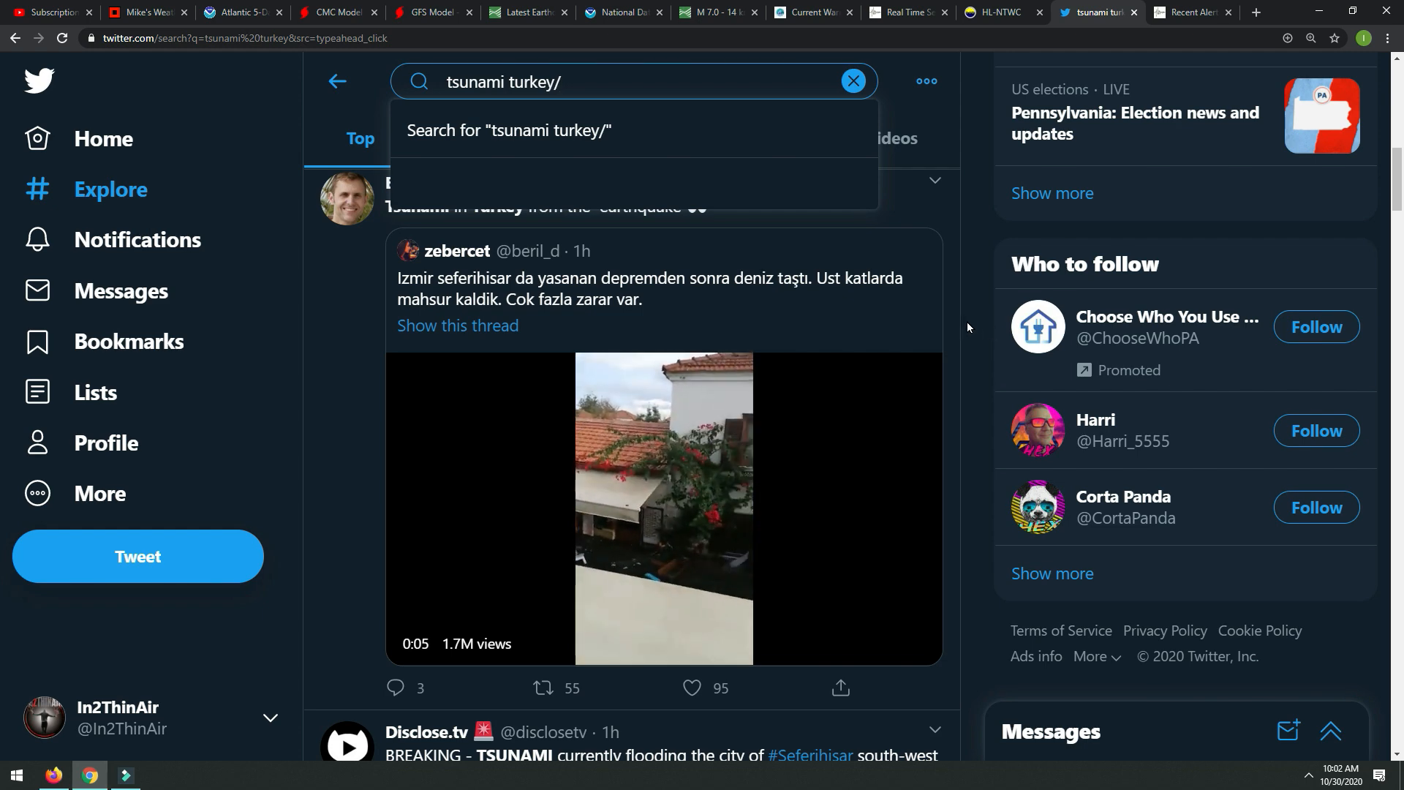
pyautogui.scroll(-3)
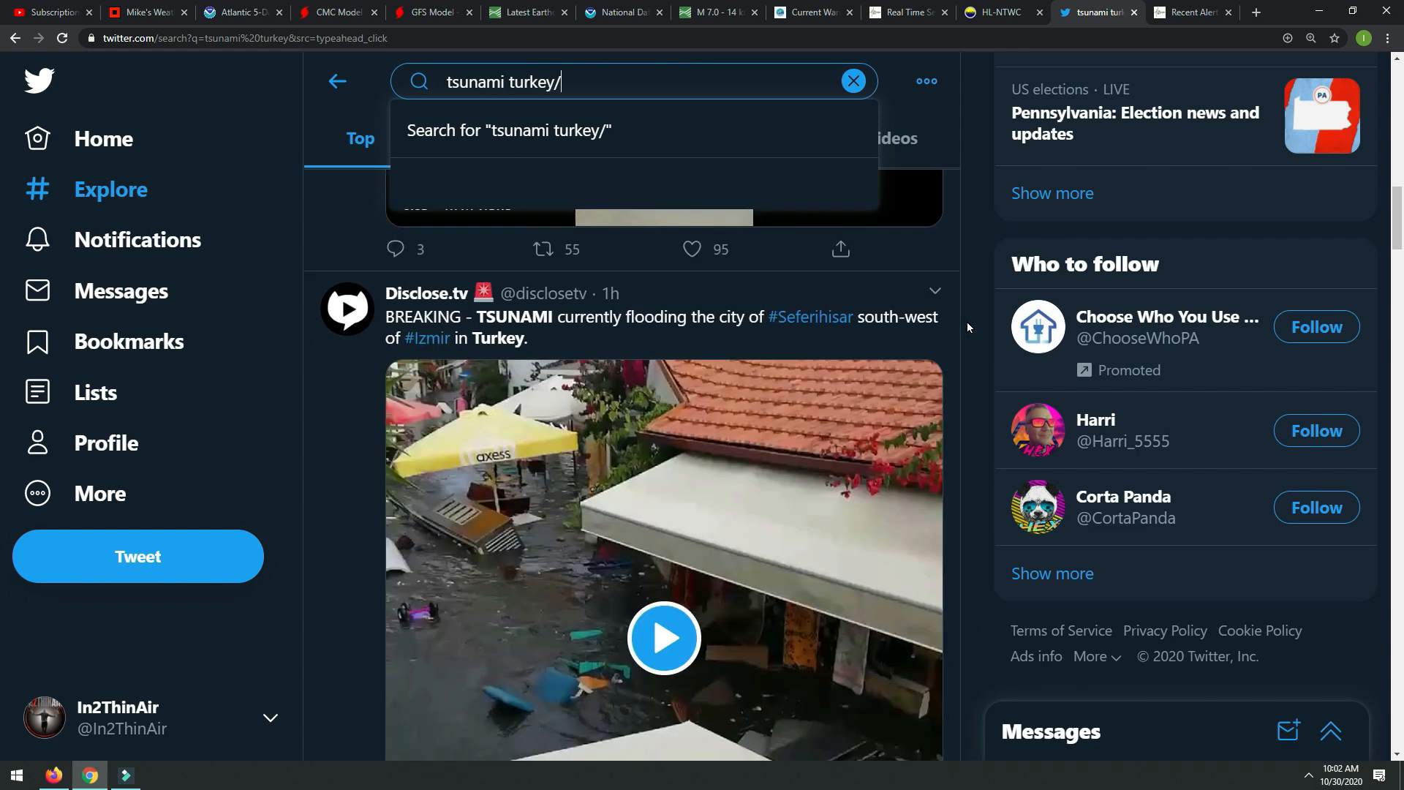
pyautogui.click(662, 637)
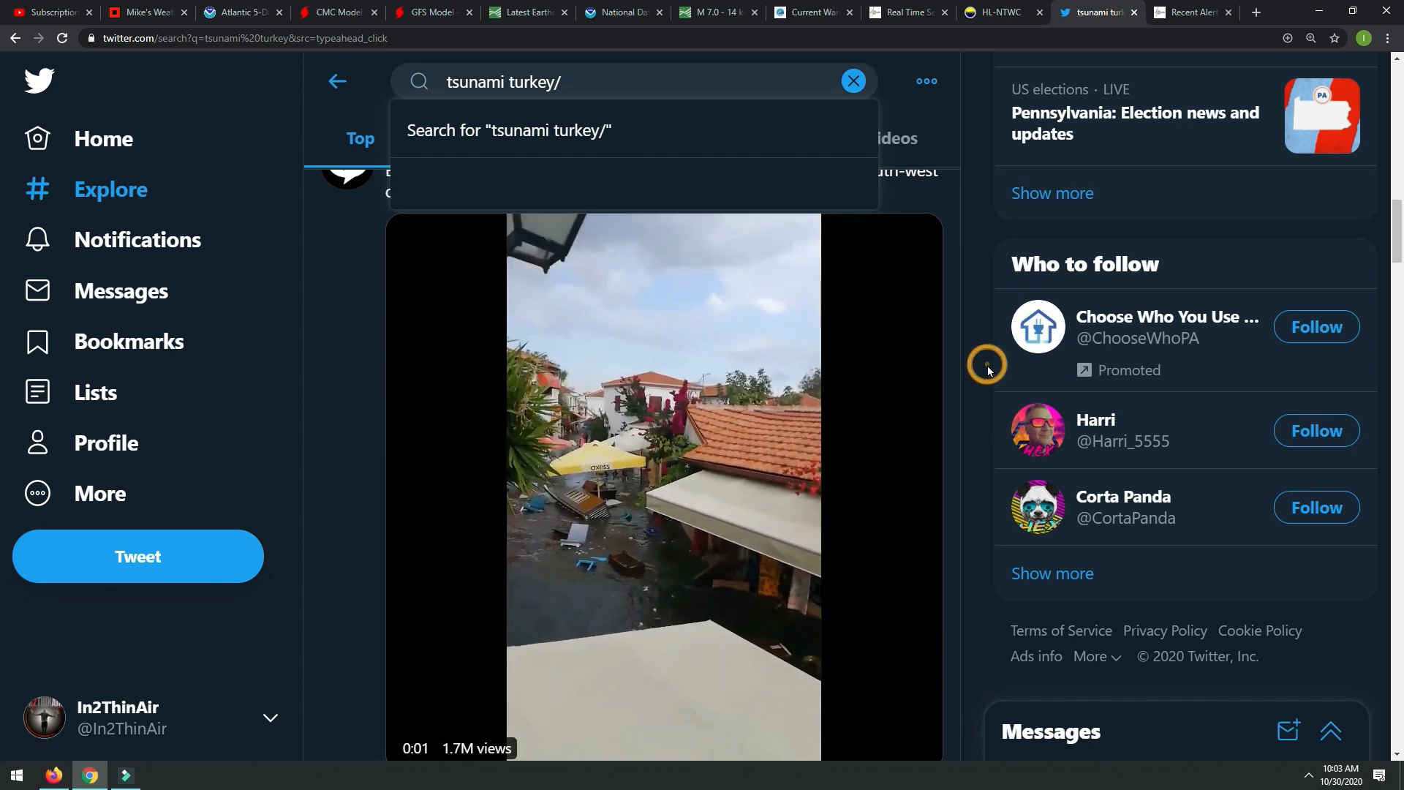
# Check the M 7.0 marker on the USGS map, return to the tweets, then bring up Google Earth Pro.
pyautogui.click(526, 12)
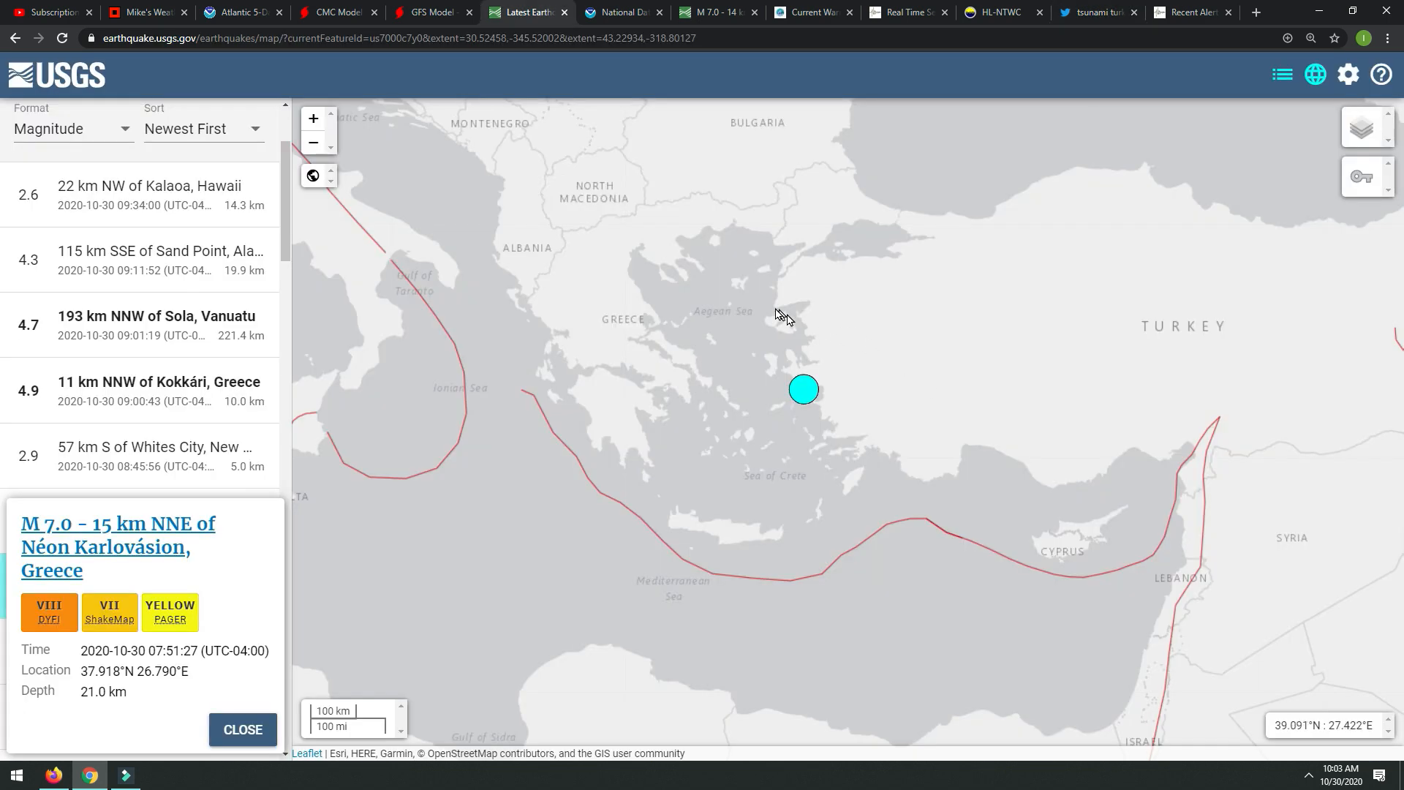
pyautogui.moveTo(786, 354)
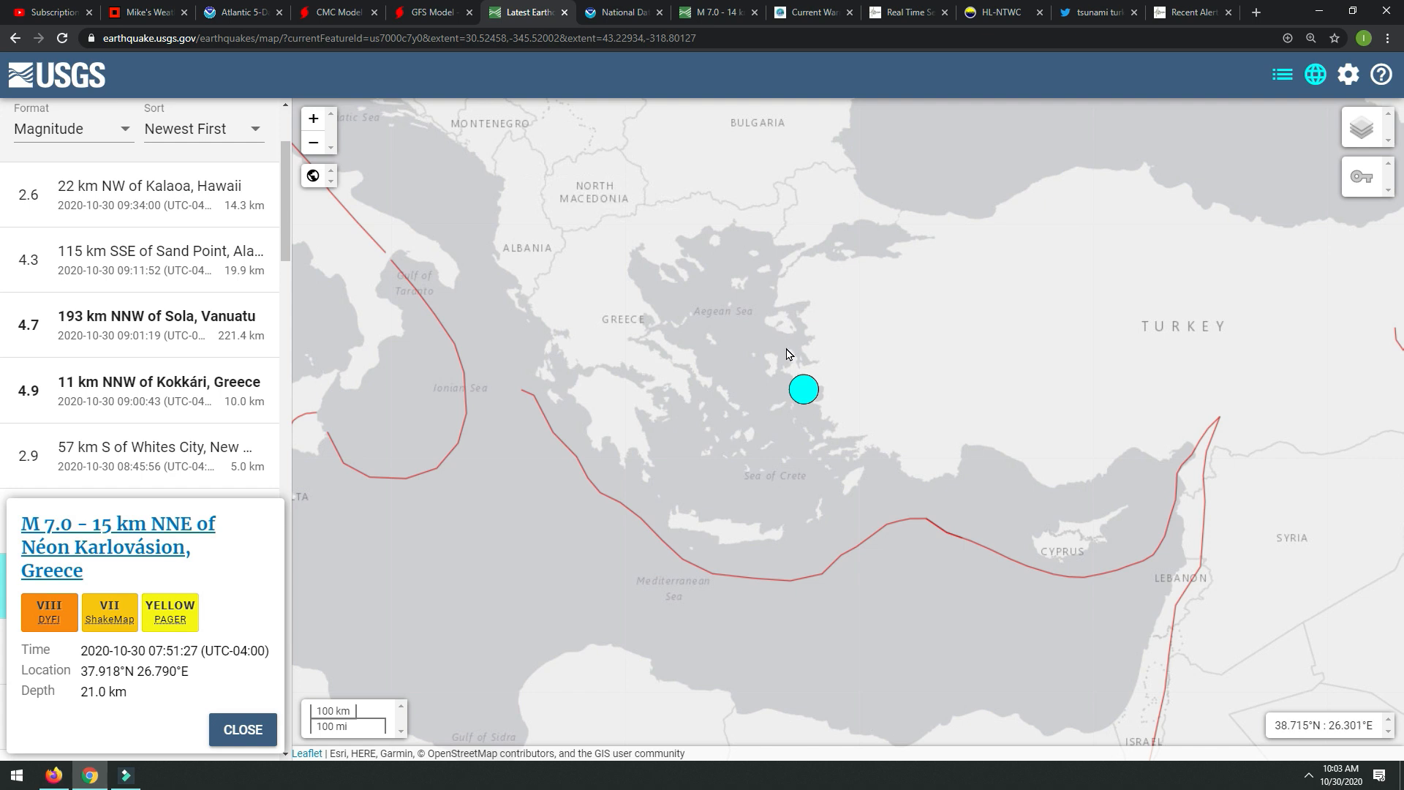
pyautogui.moveTo(132, 709)
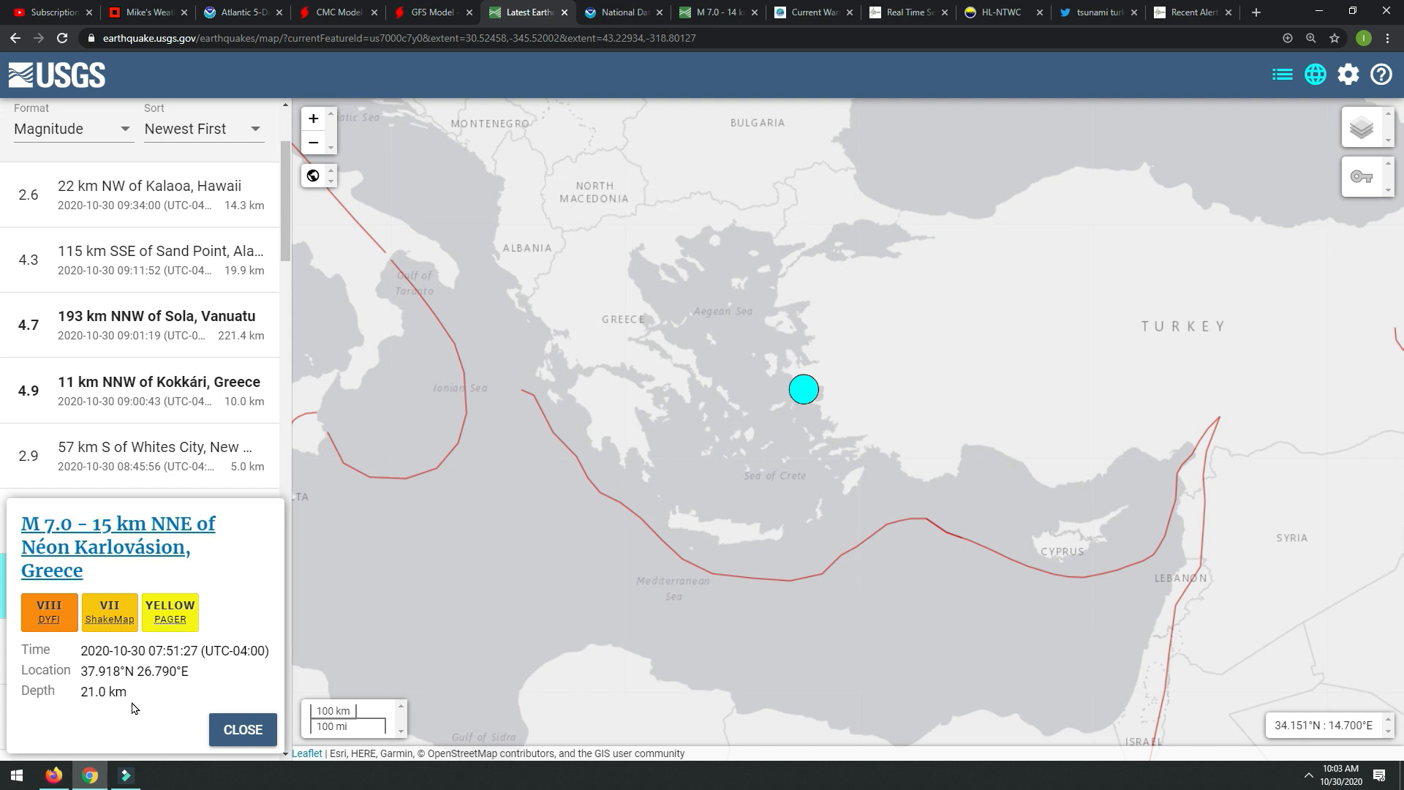
pyautogui.moveTo(323, 519)
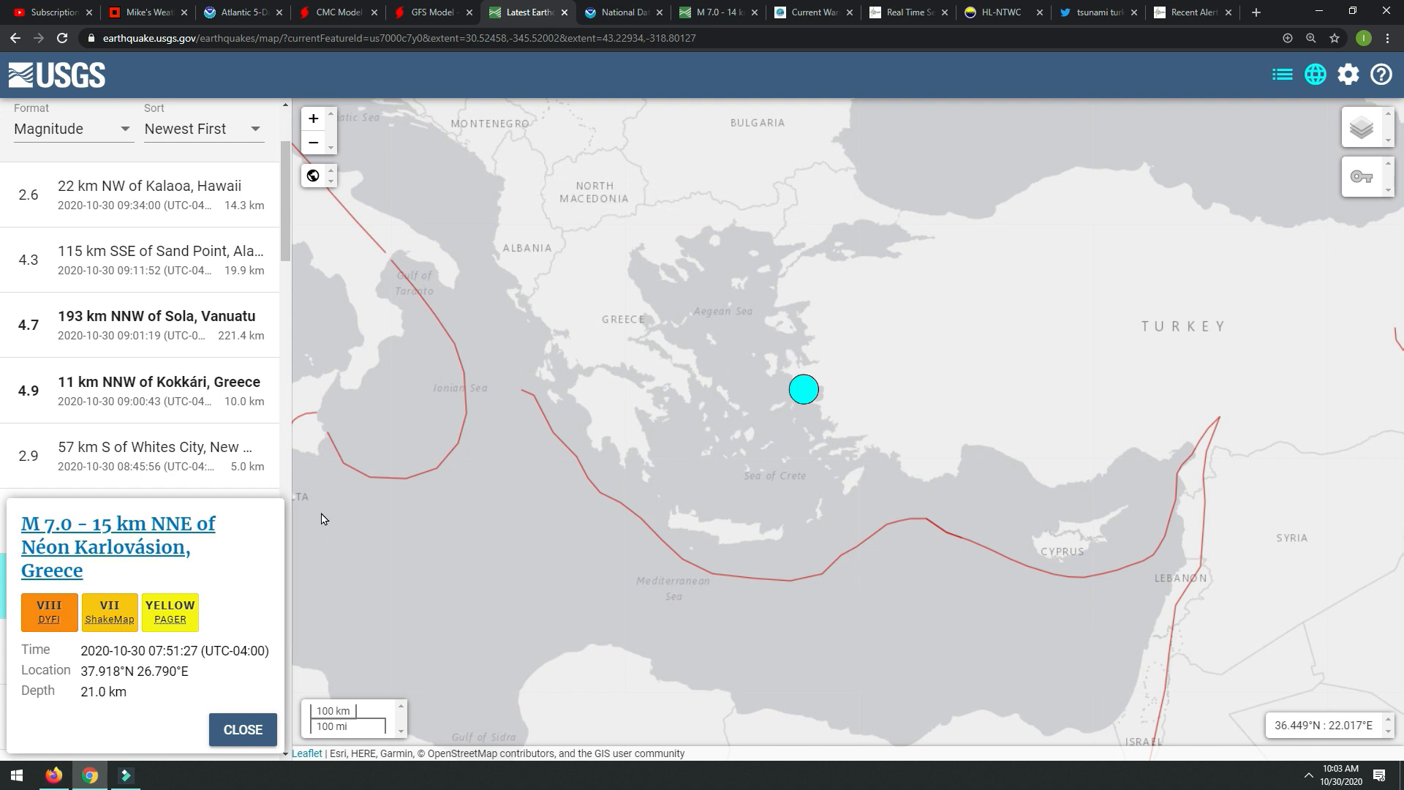
pyautogui.moveTo(779, 448)
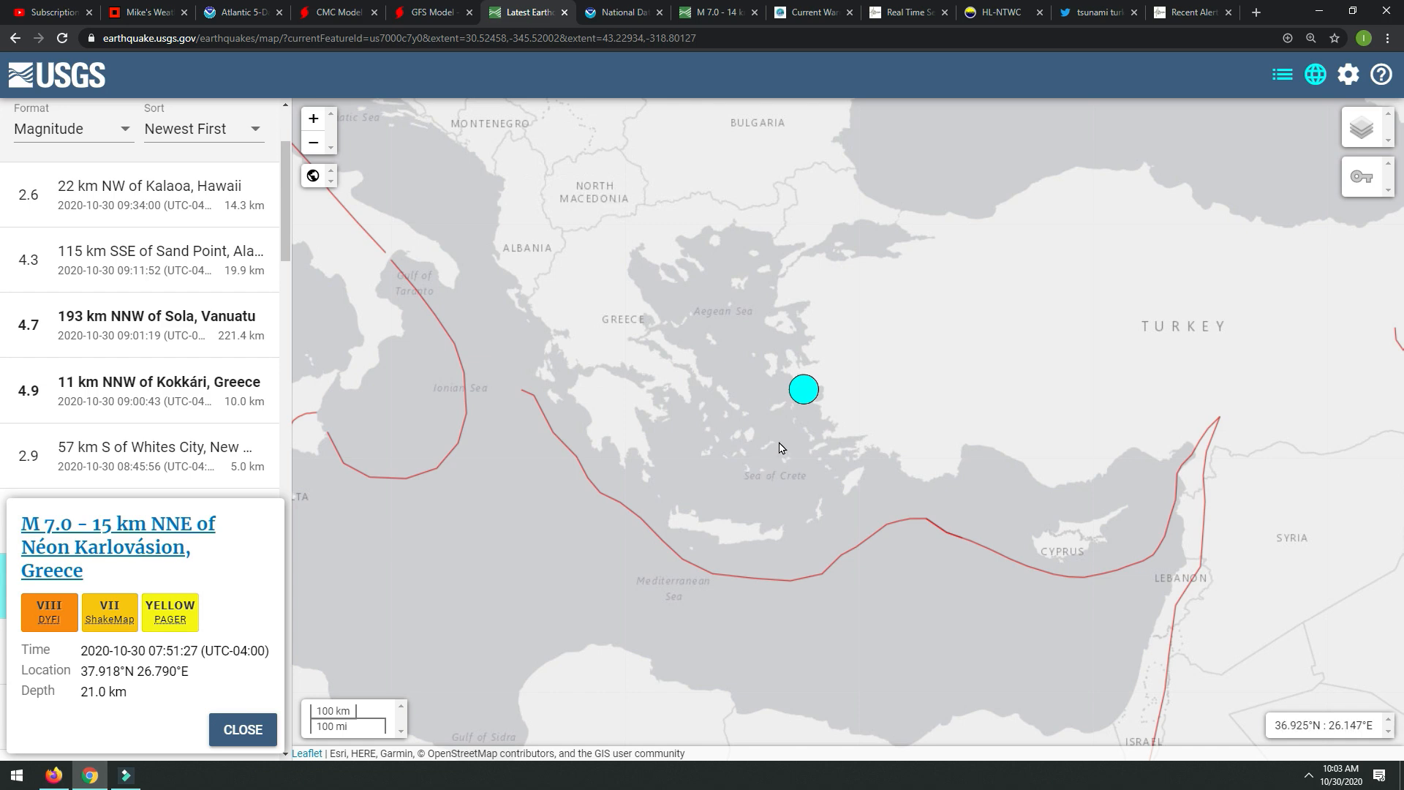
pyautogui.moveTo(733, 410)
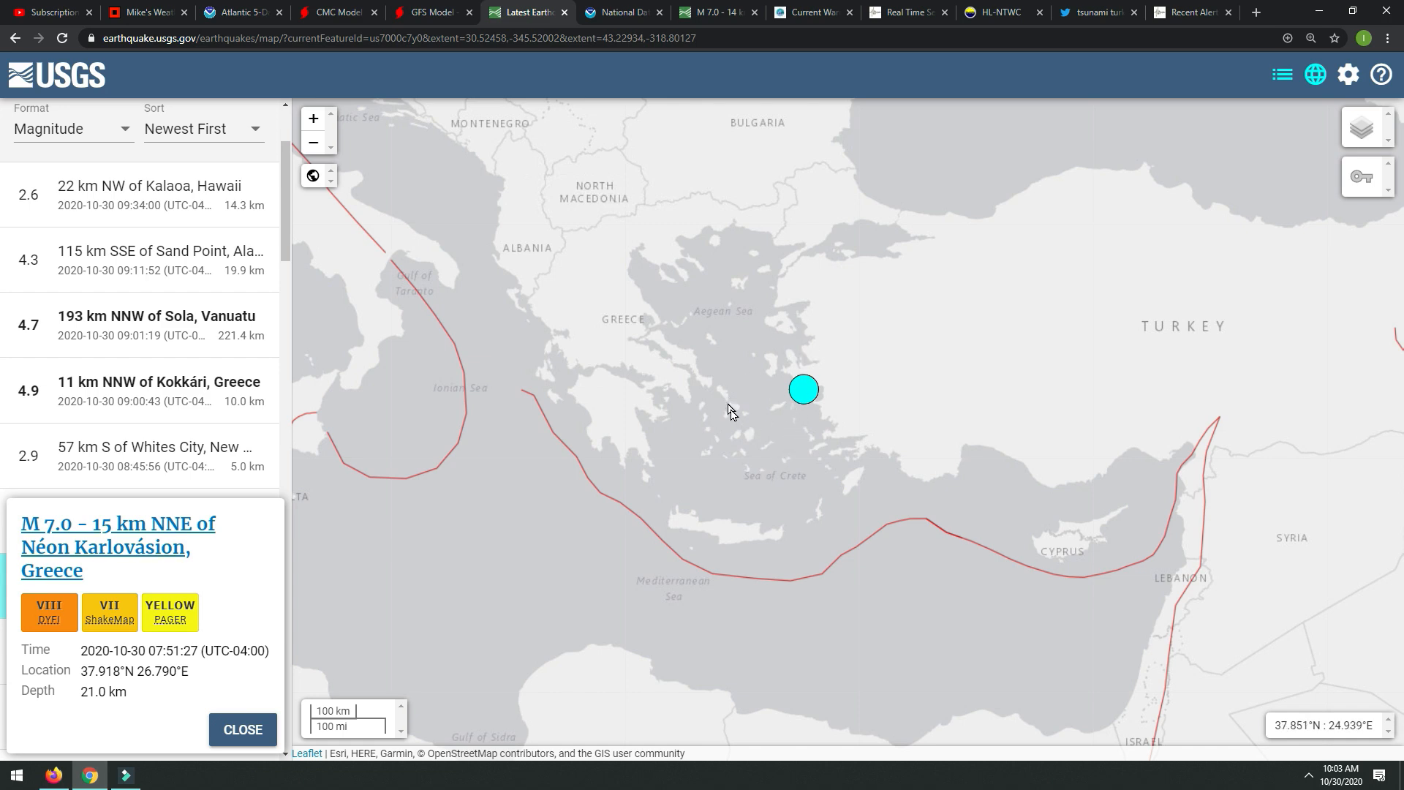
pyautogui.click(1095, 12)
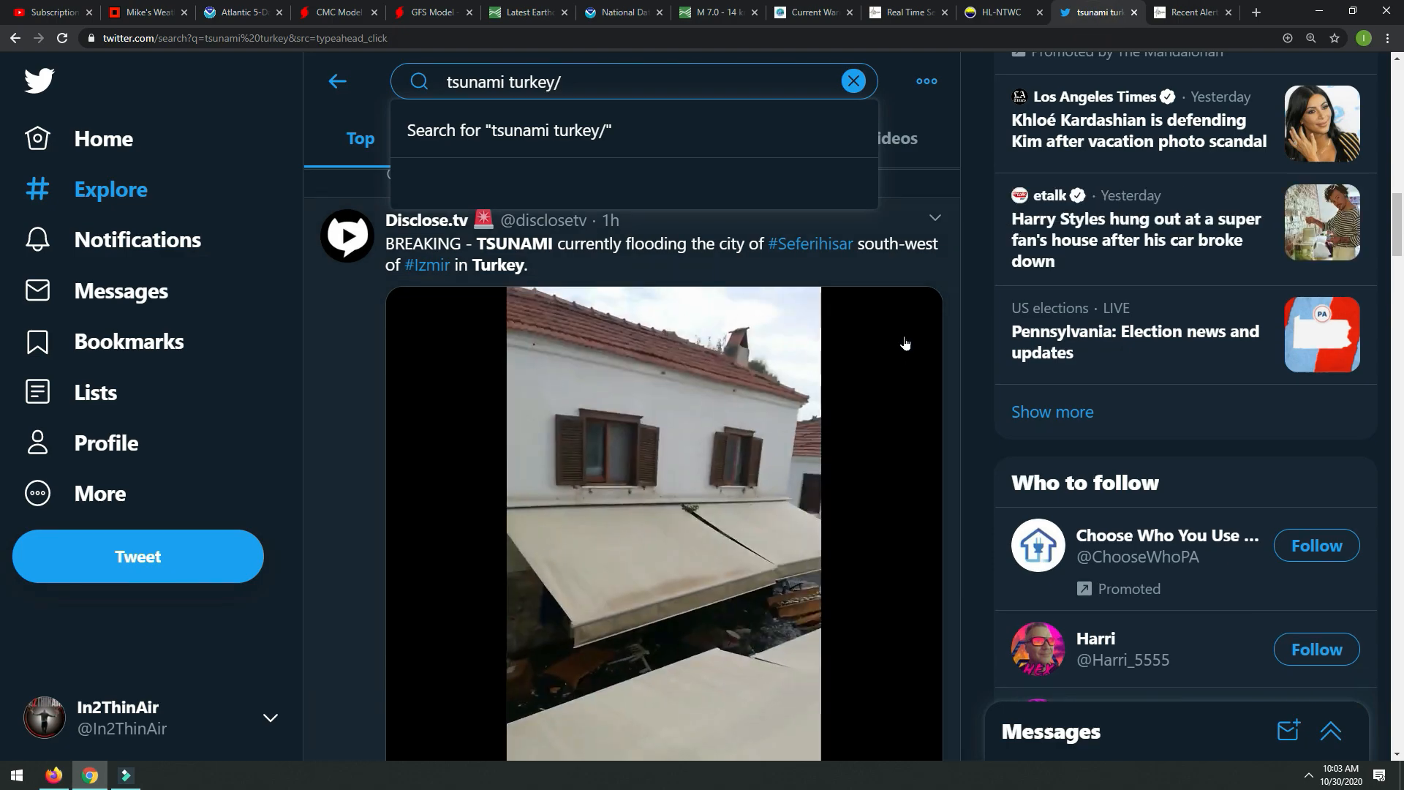
pyautogui.click(160, 775)
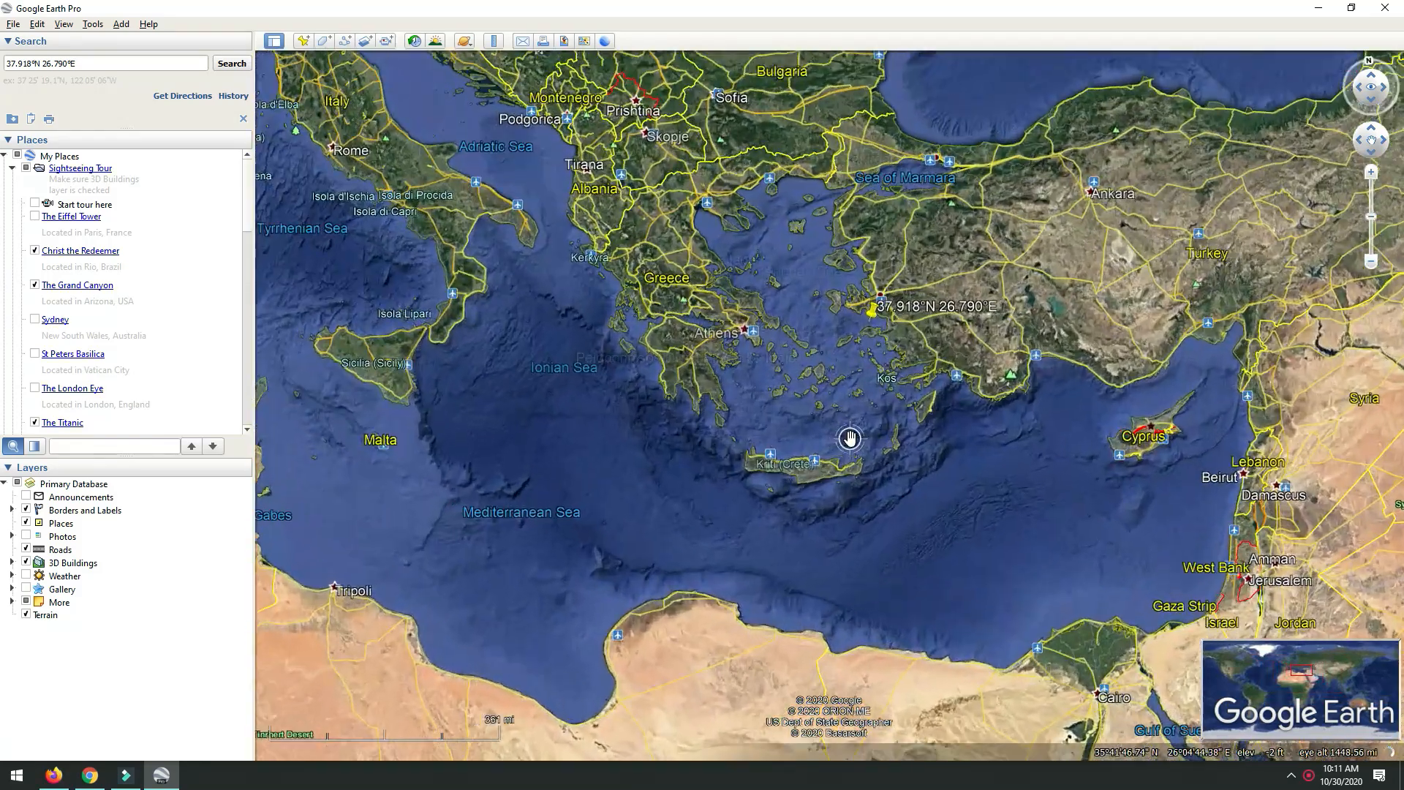
# Zoom Google Earth into the 37.918 N 26.790 E placemark near Samos.
pyautogui.scroll(3)
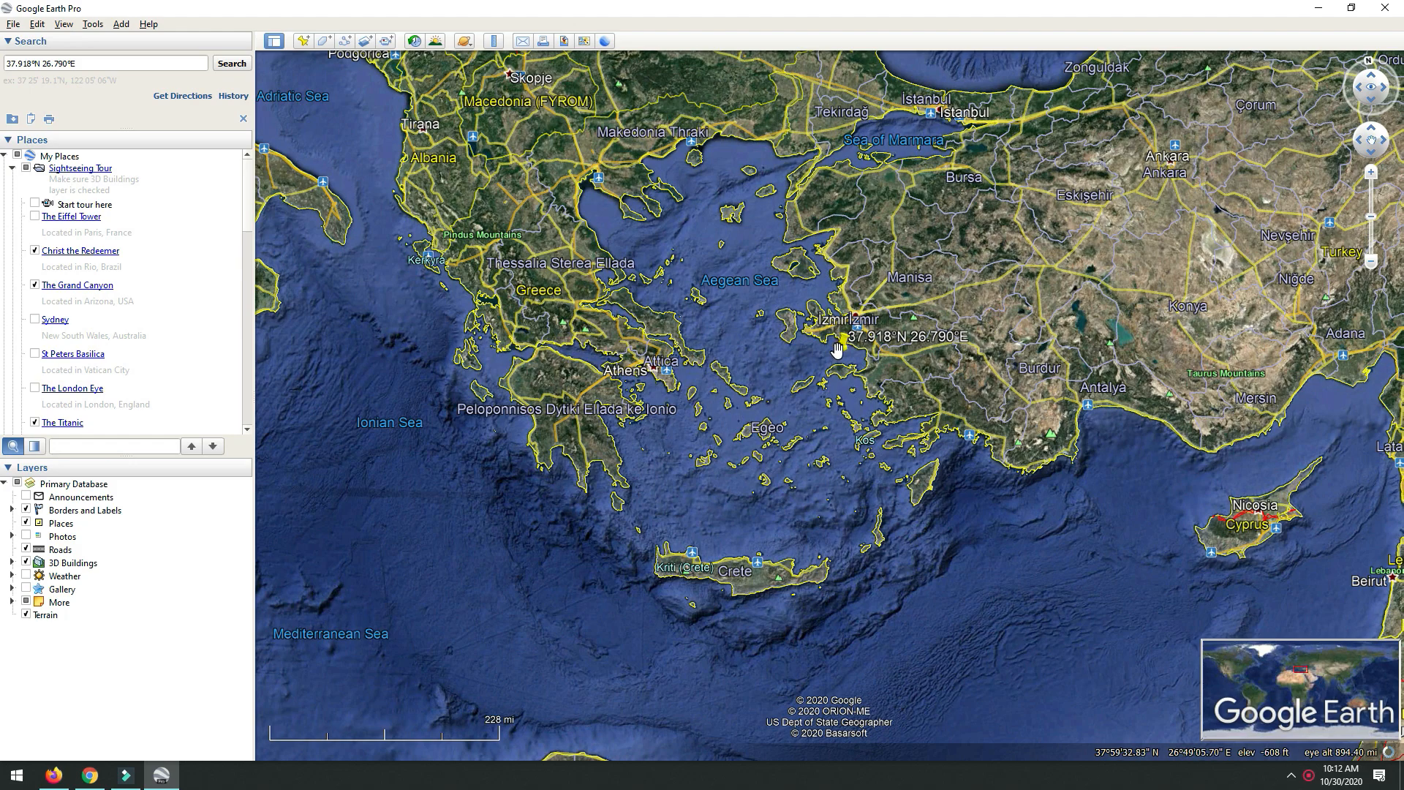
pyautogui.scroll(3)
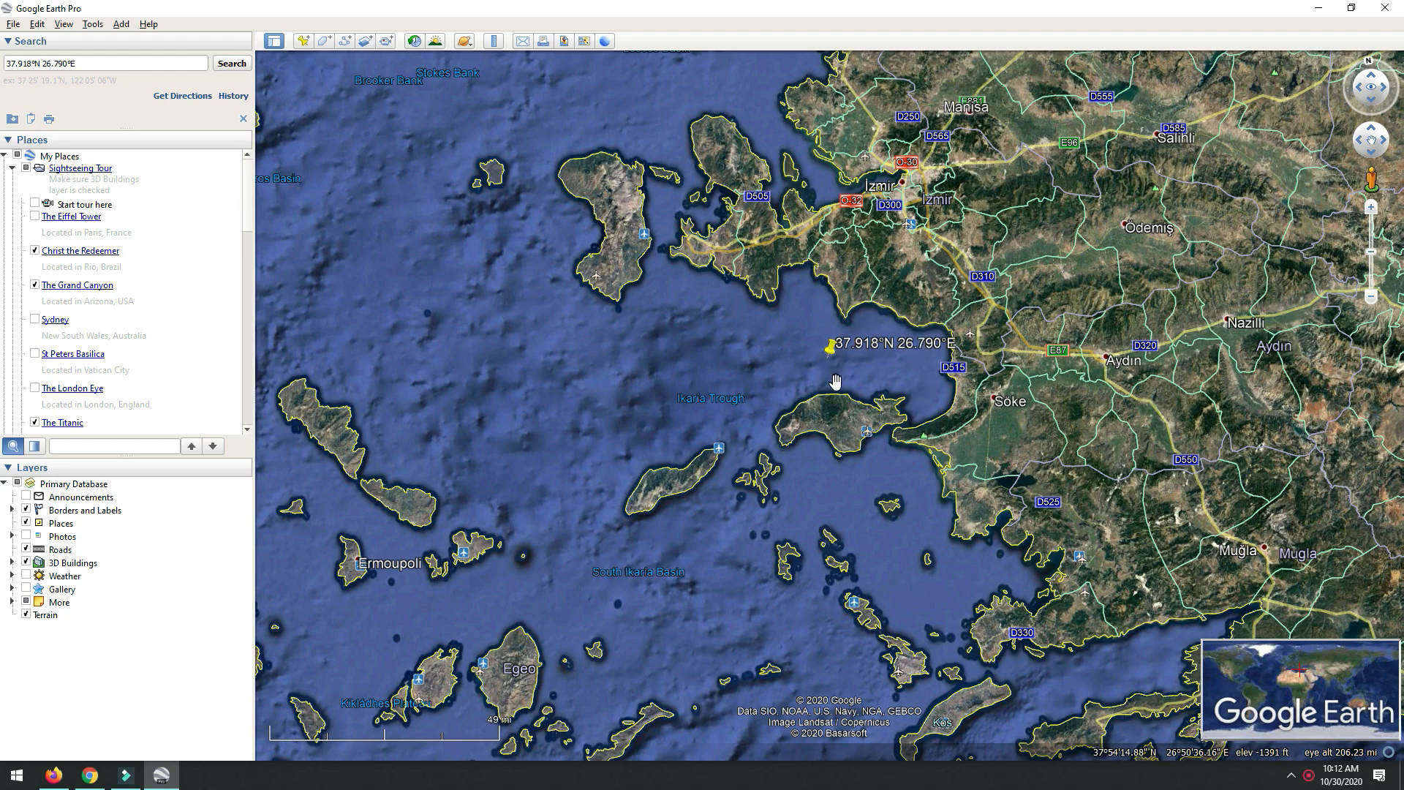
pyautogui.scroll(-3)
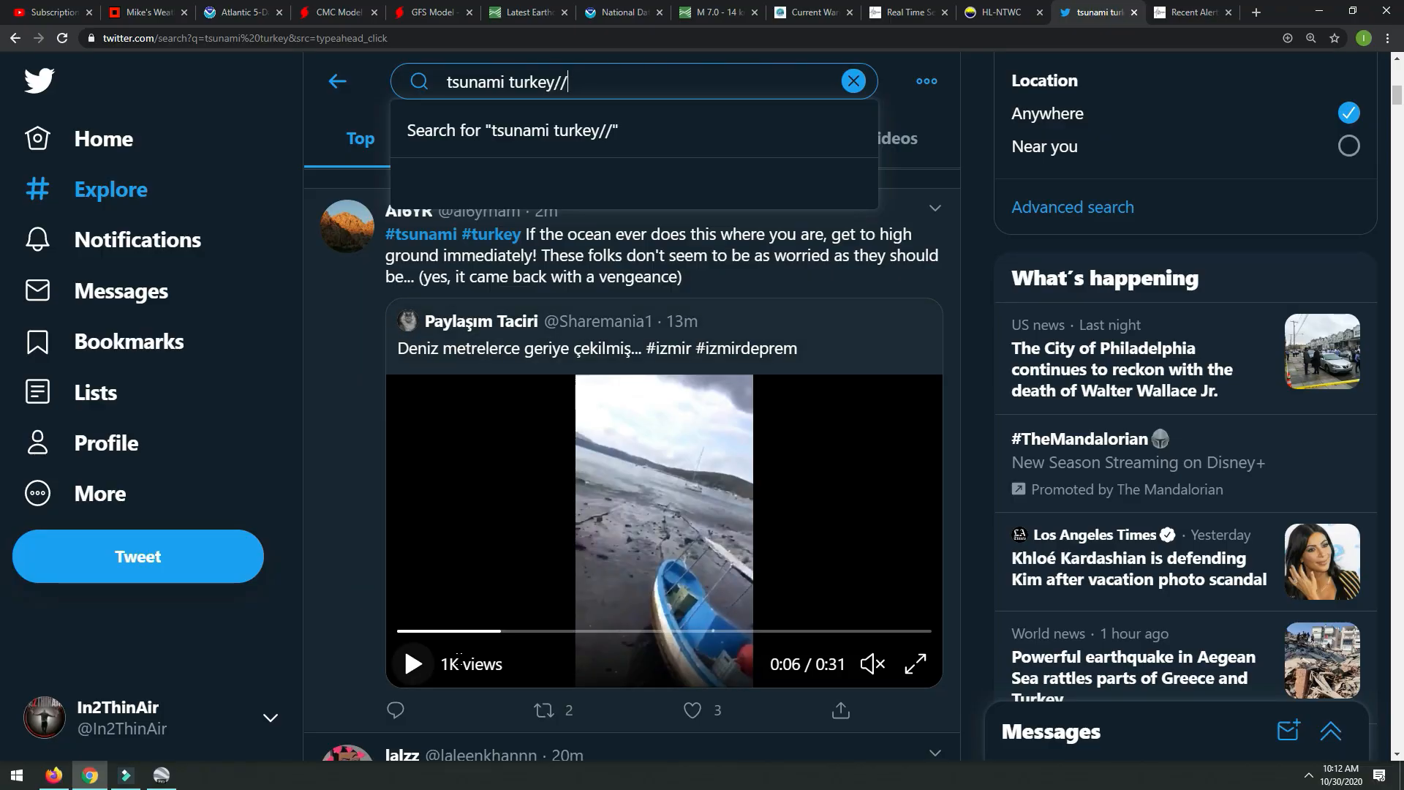
pyautogui.moveTo(670, 685)
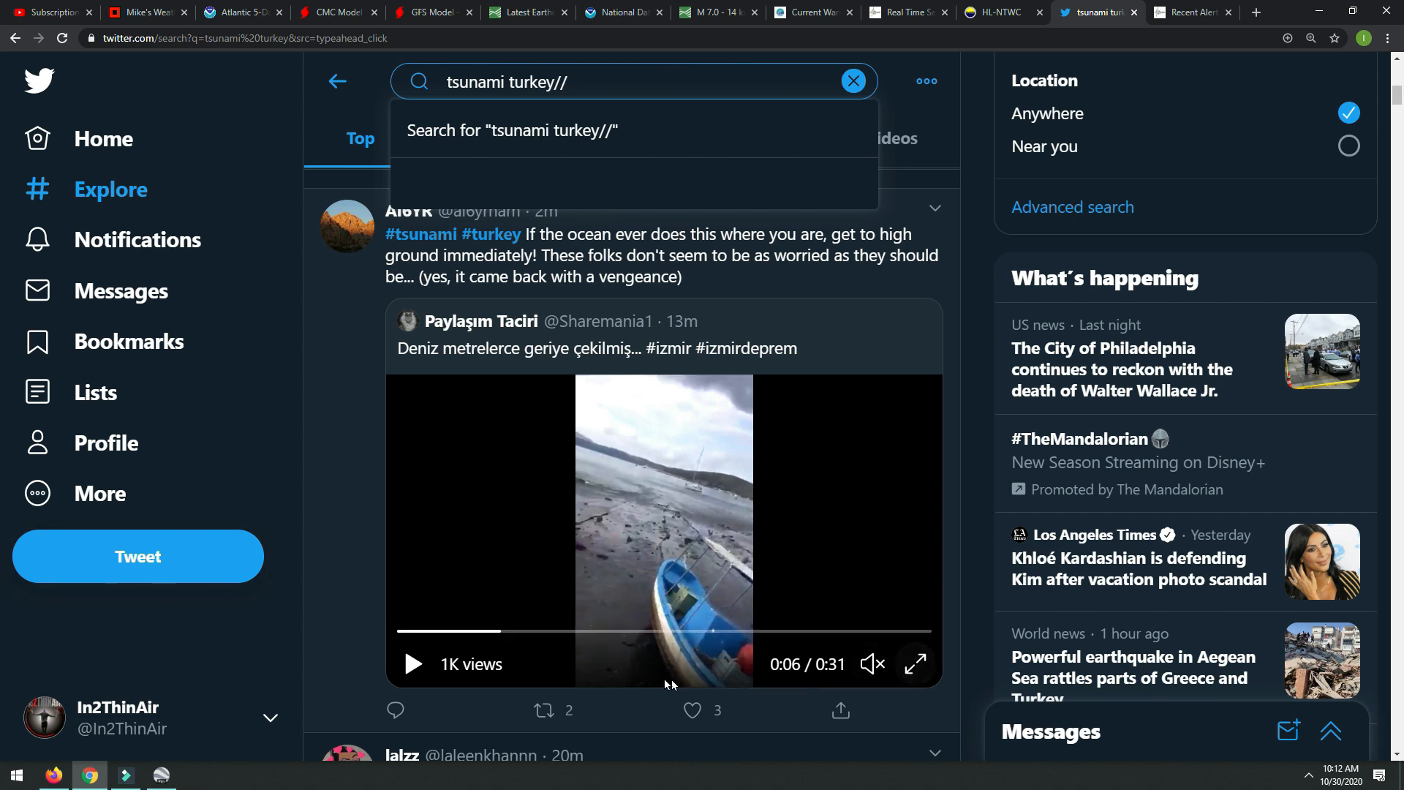
# Play the receding-sea tsunami video and scroll on to tweets reporting Izmir casualties.
pyautogui.click(691, 710)
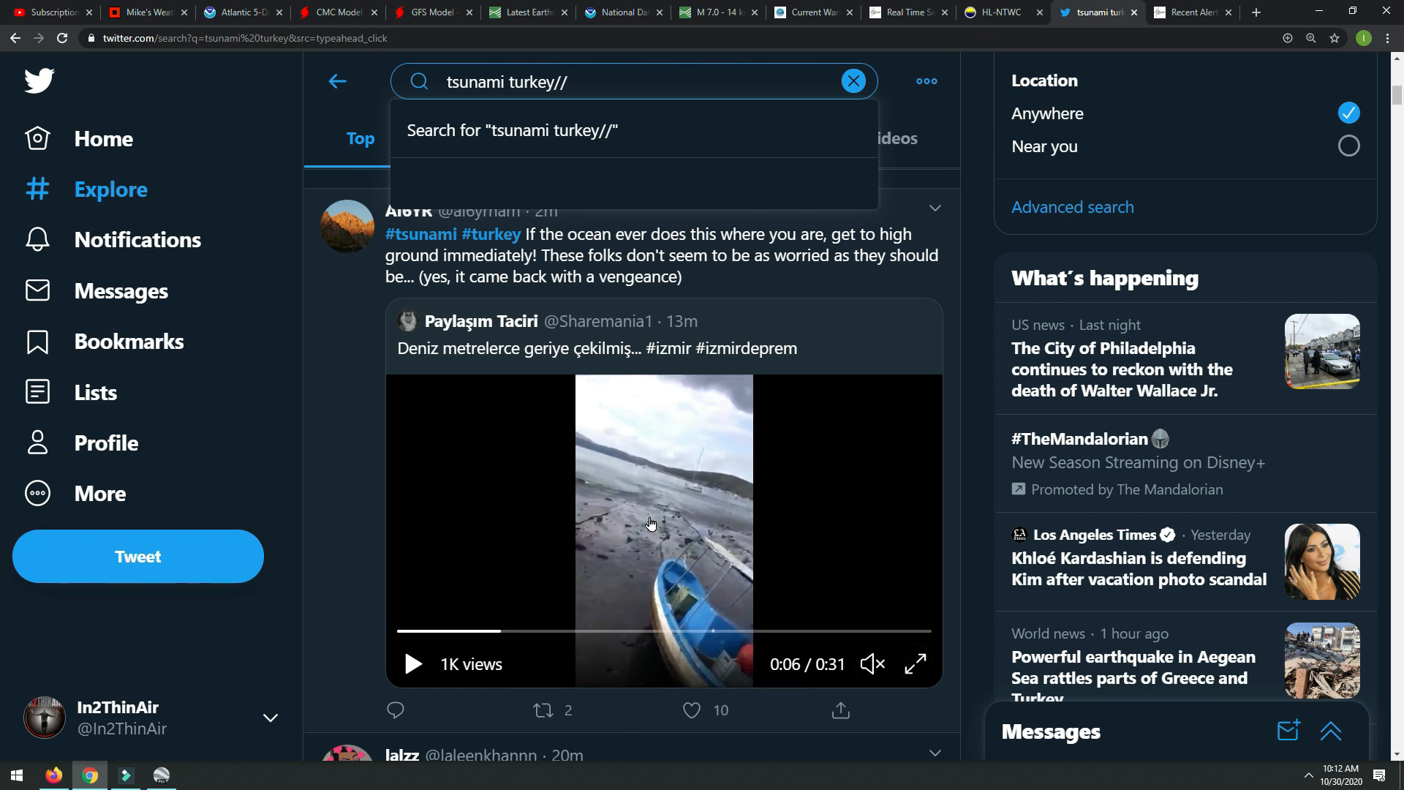
pyautogui.moveTo(655, 502)
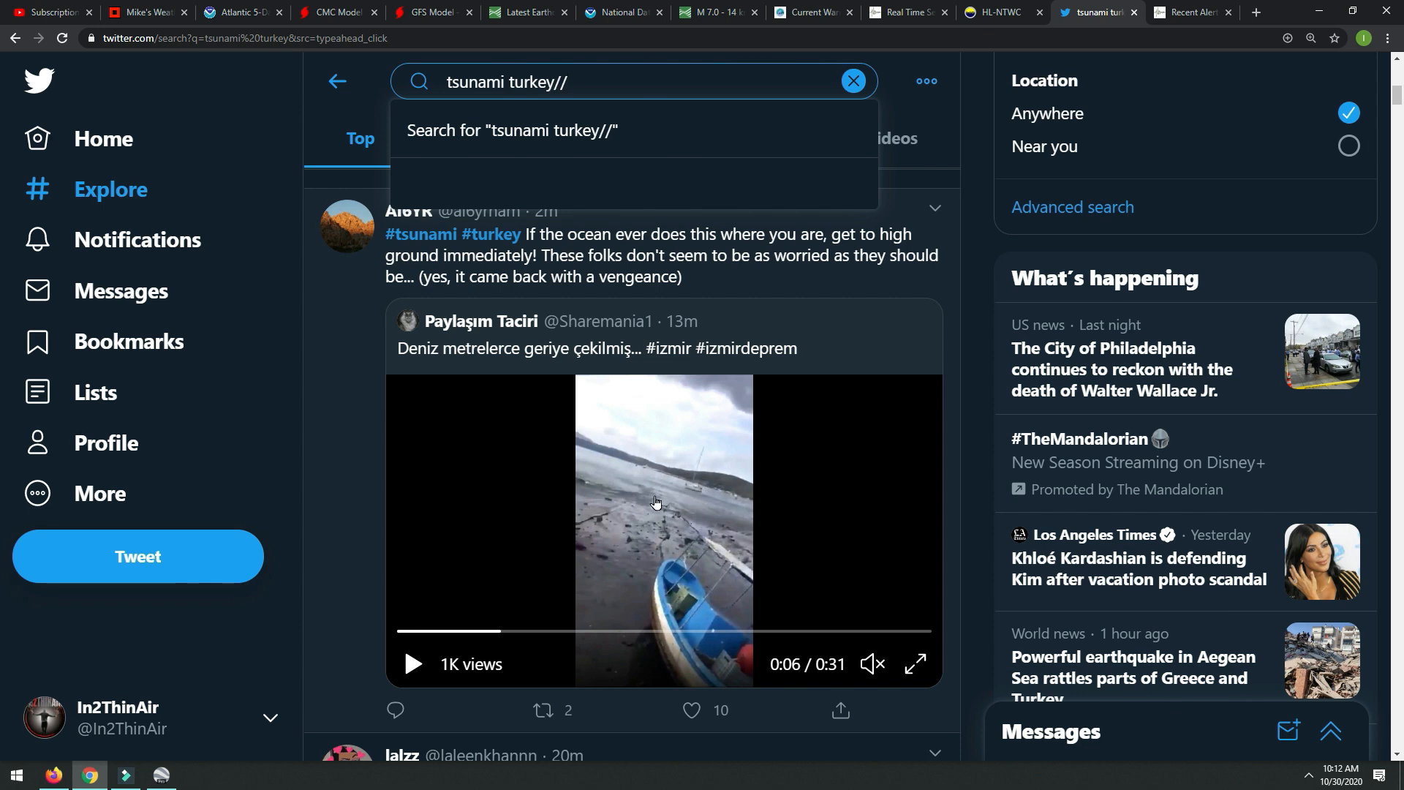
pyautogui.moveTo(618, 451)
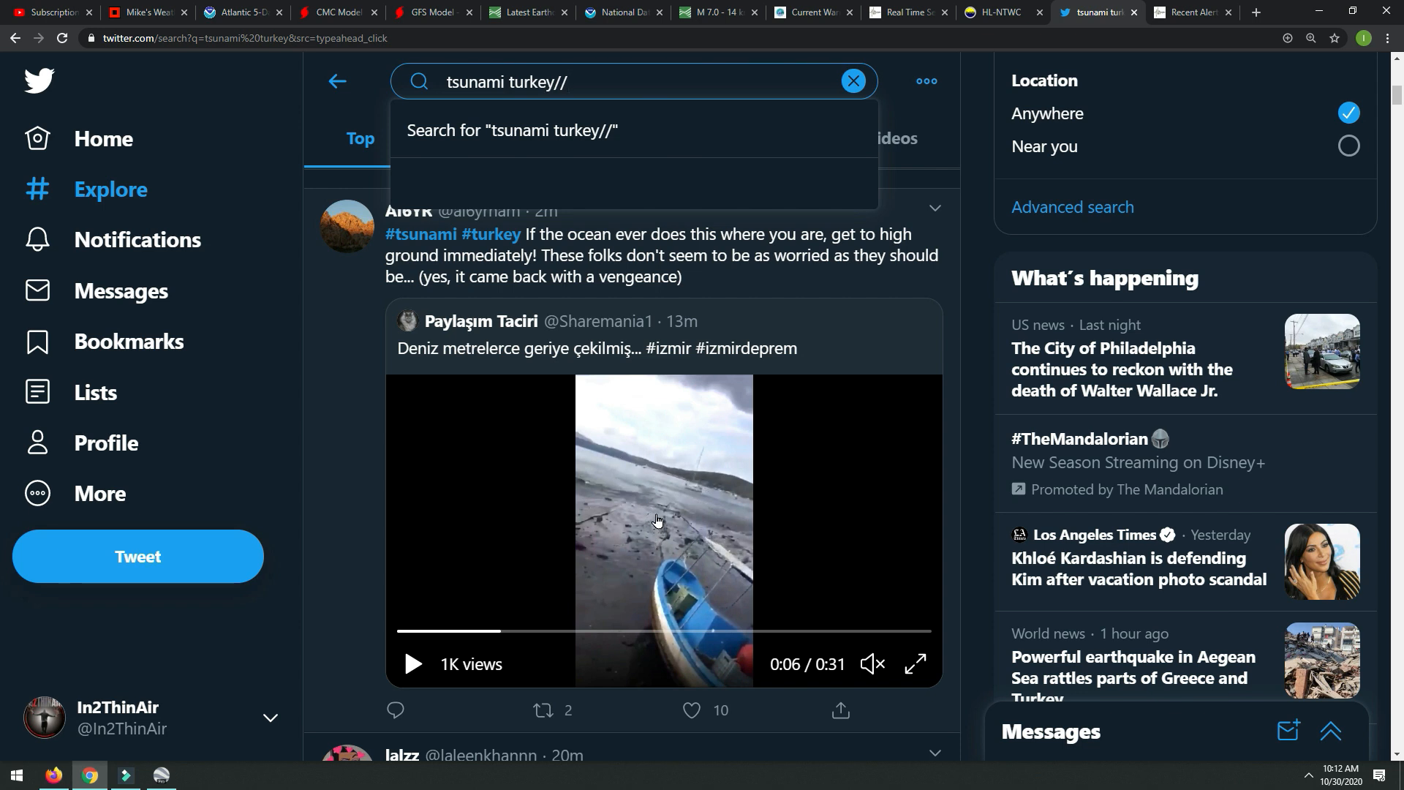
pyautogui.scroll(-3)
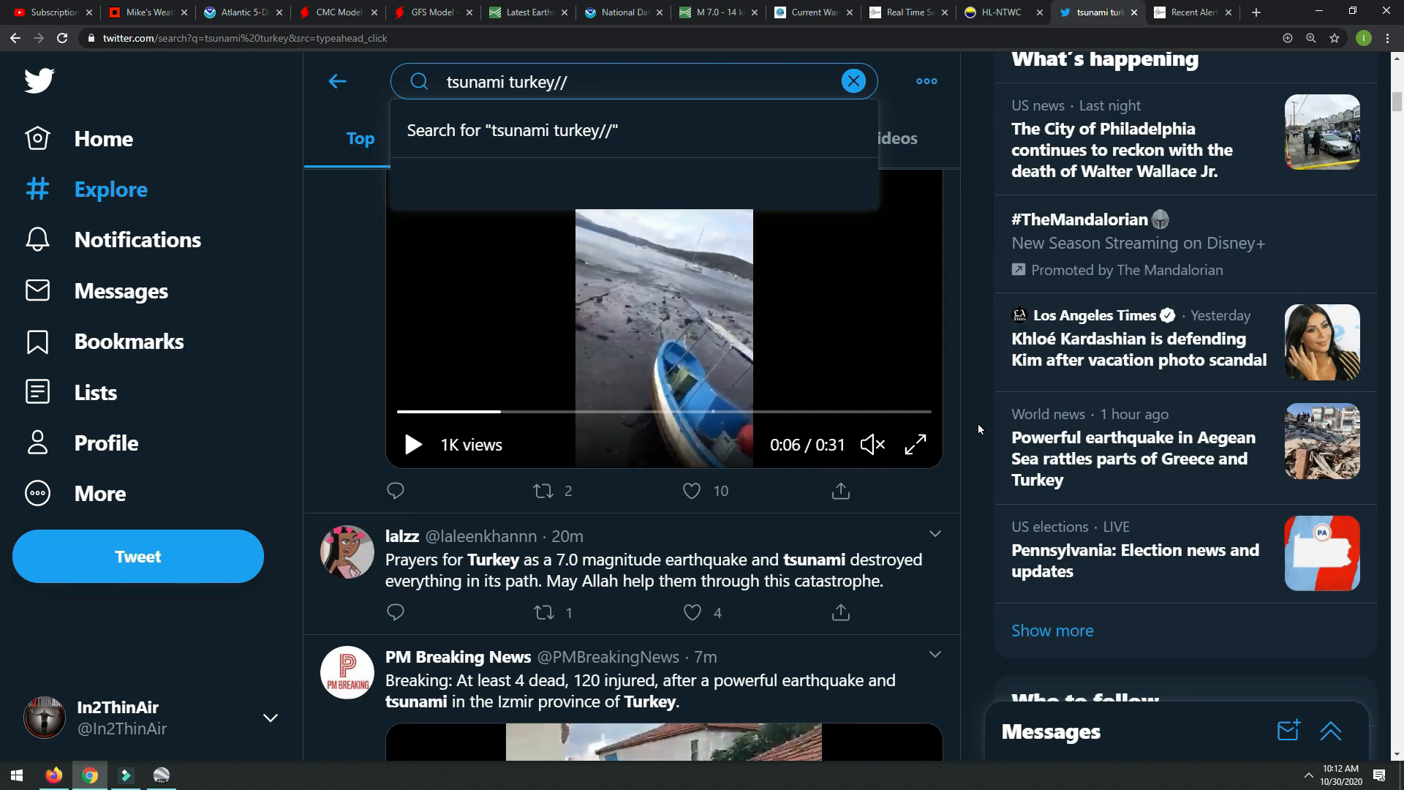
pyautogui.moveTo(954, 313)
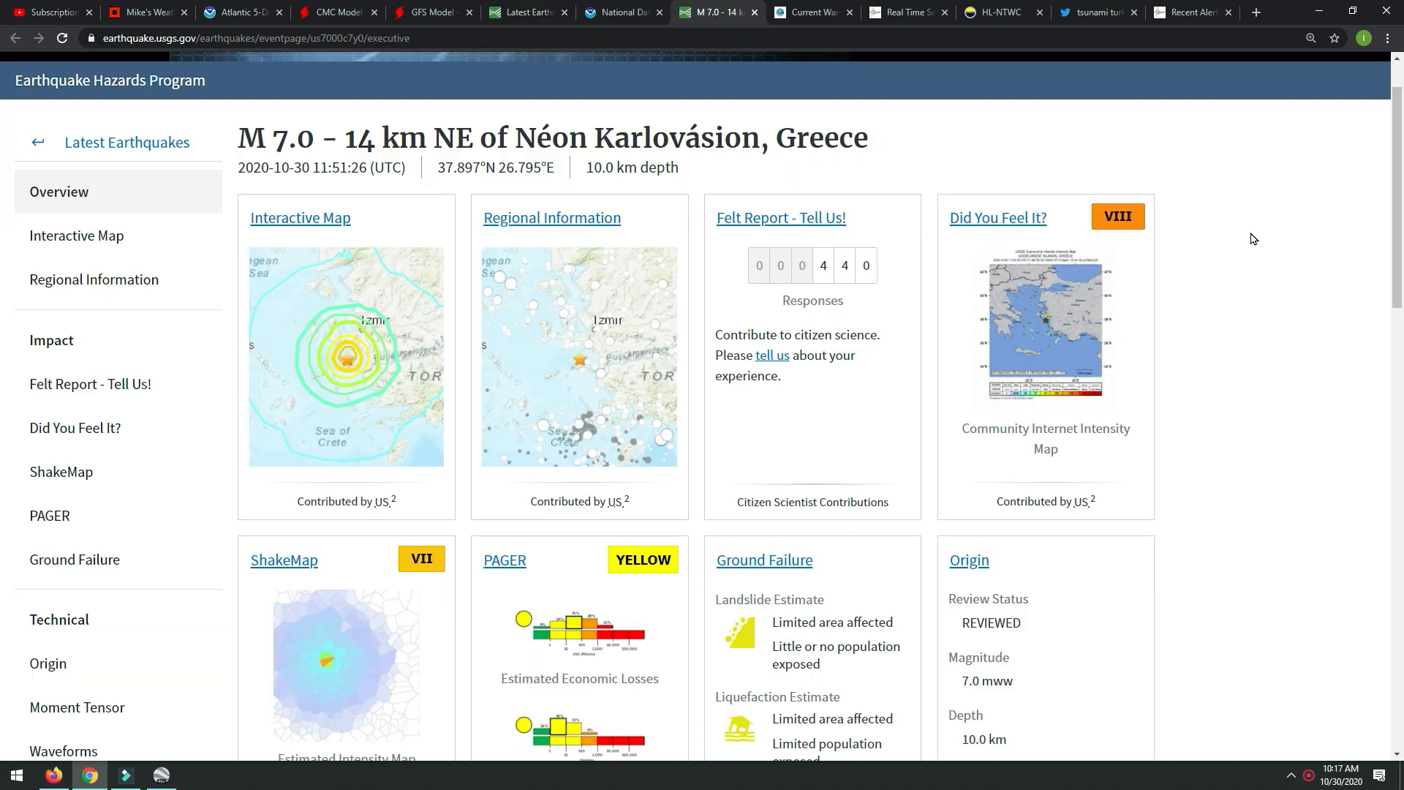
pyautogui.moveTo(653, 69)
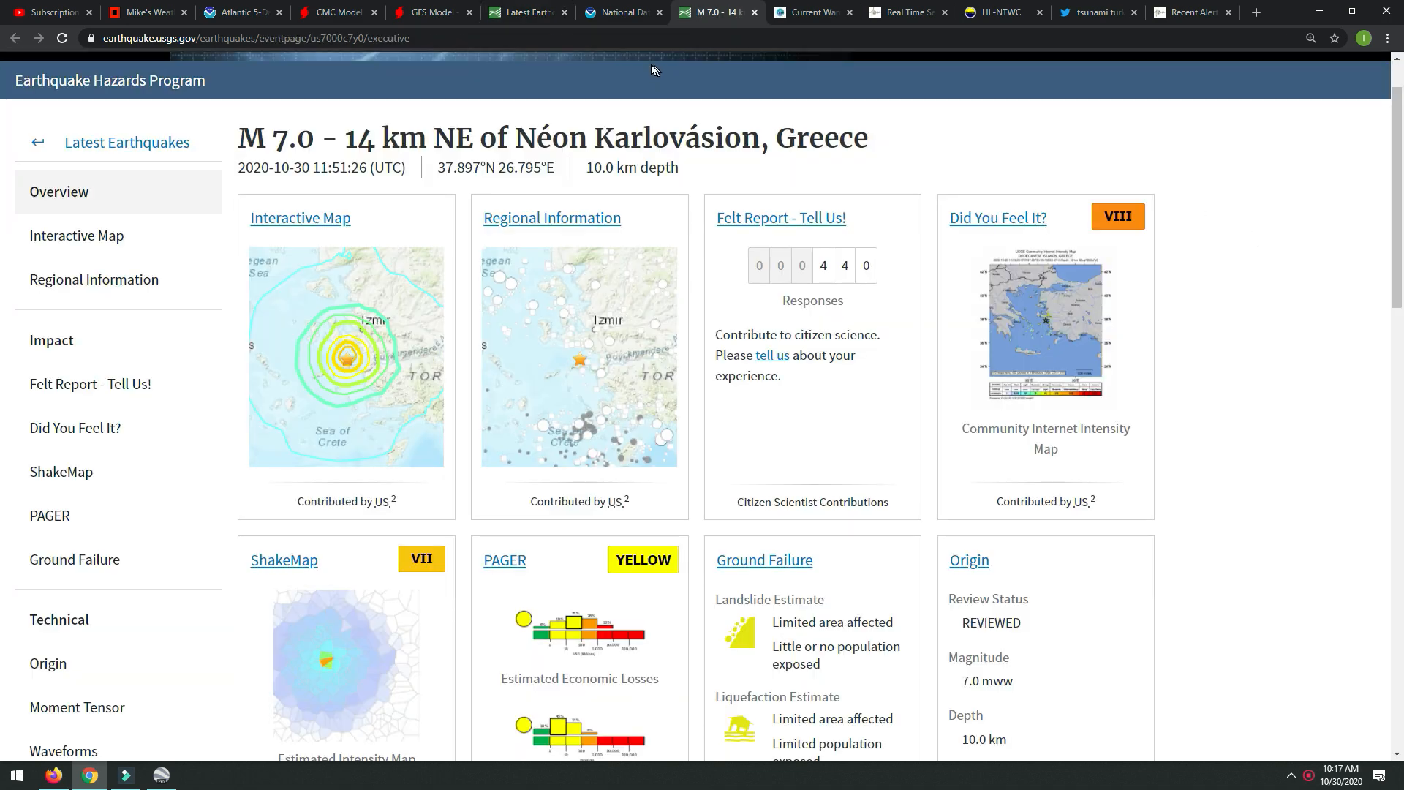
pyautogui.moveTo(143, 11)
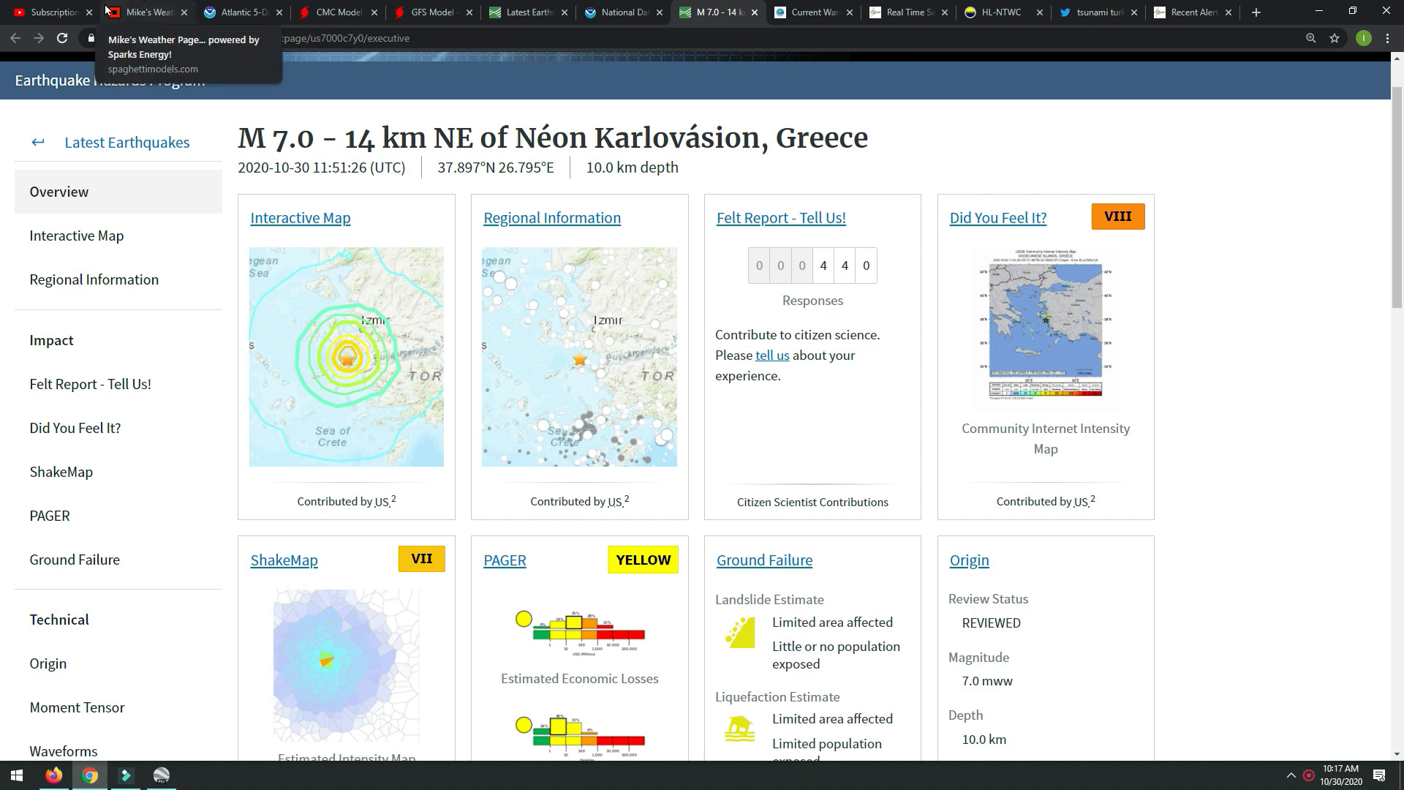
pyautogui.moveTo(103, 117)
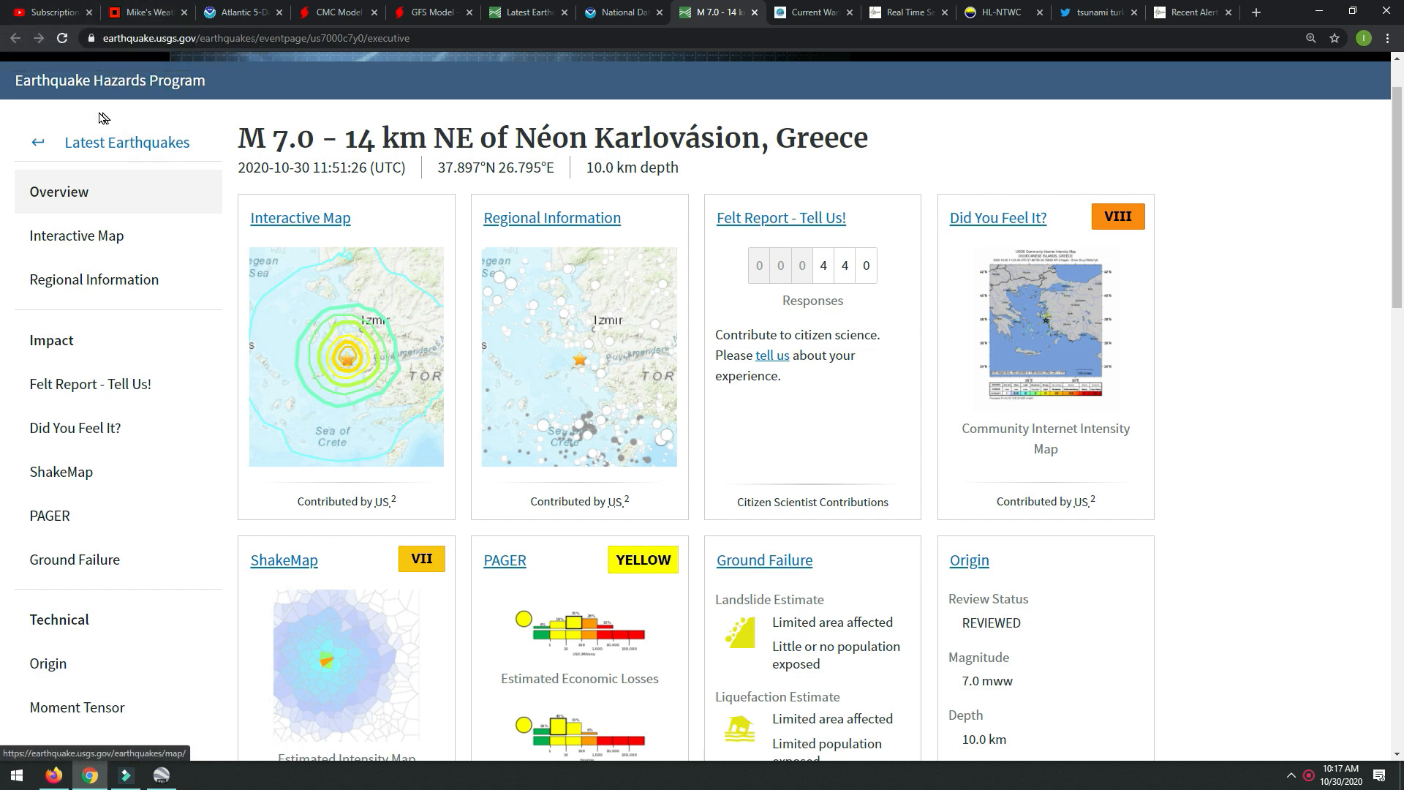
pyautogui.click(60, 39)
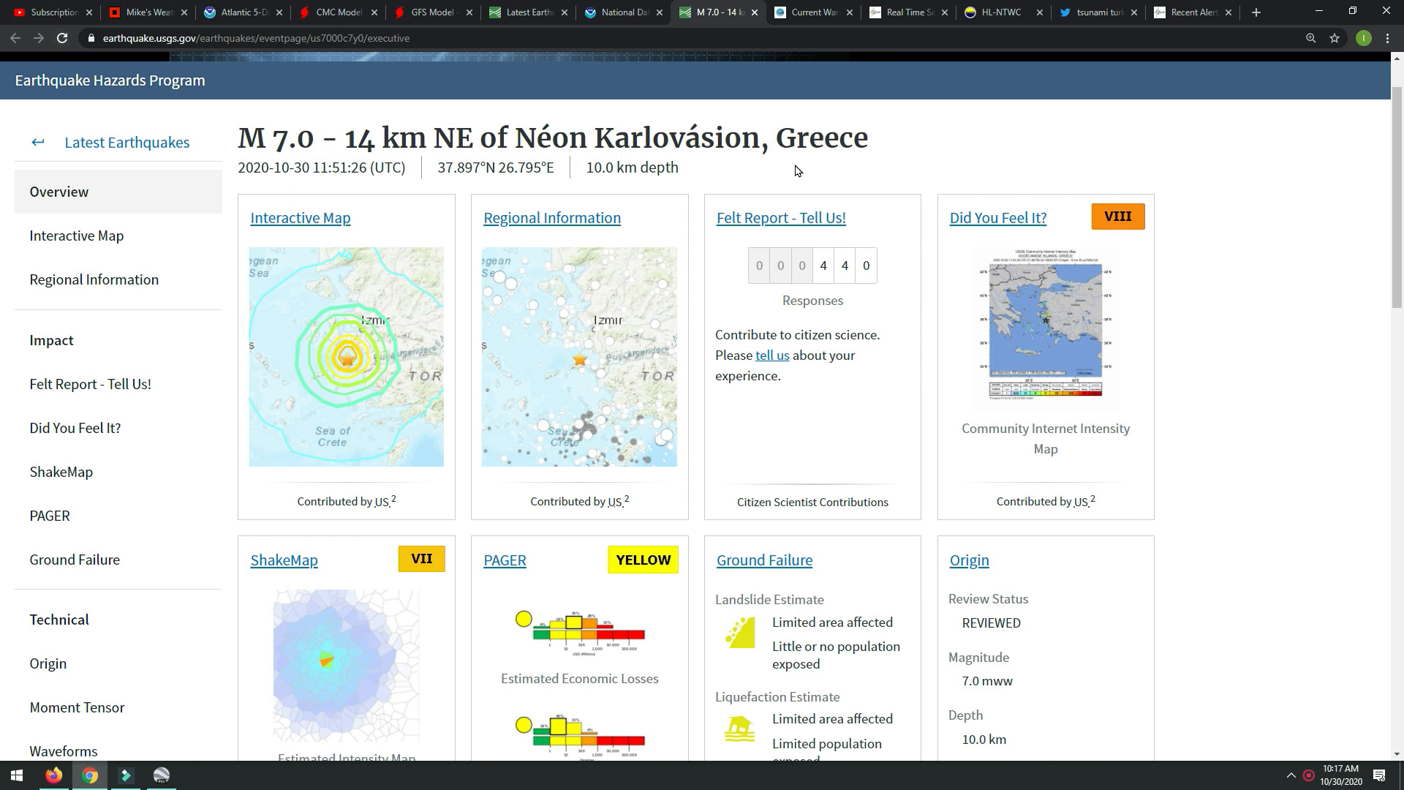
pyautogui.moveTo(1115, 101)
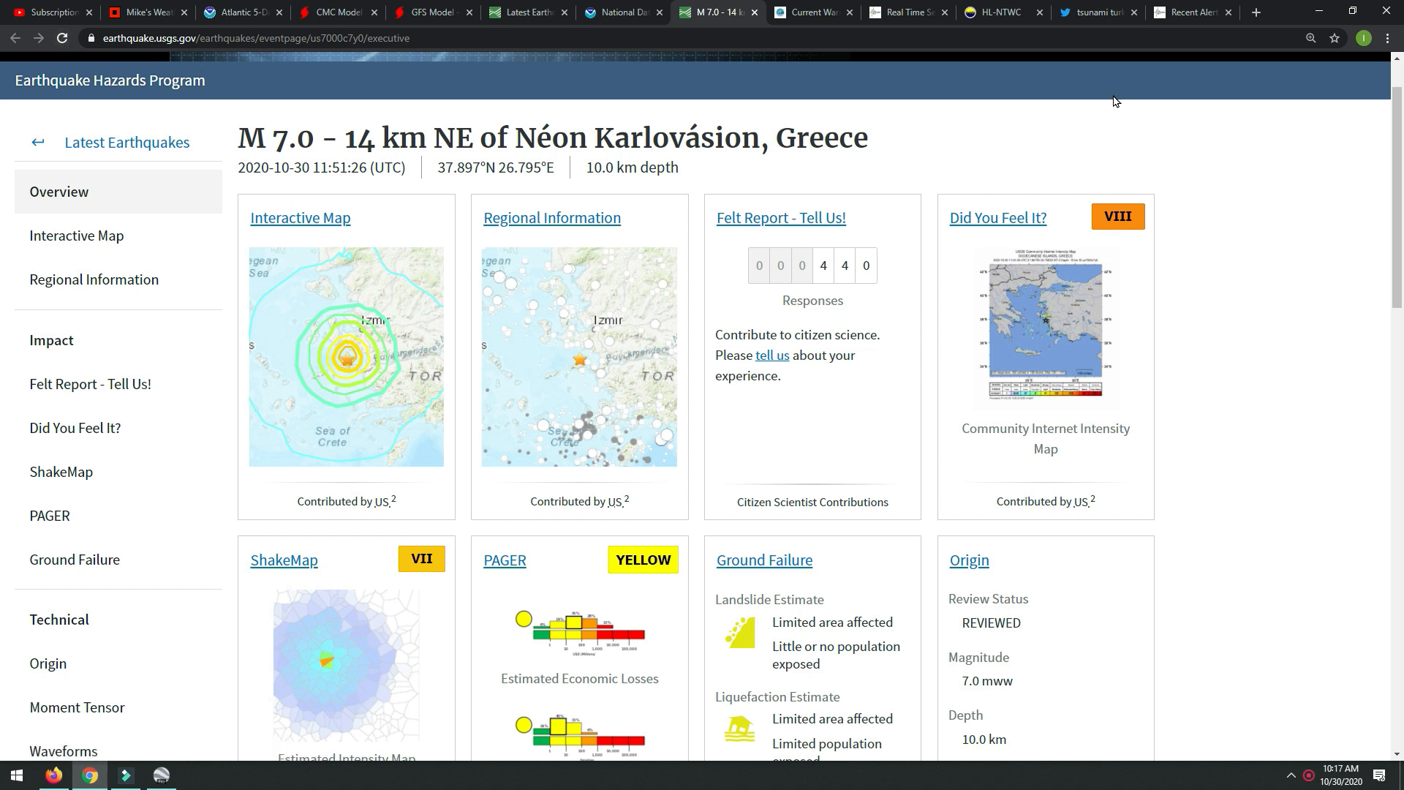
pyautogui.moveTo(1131, 71)
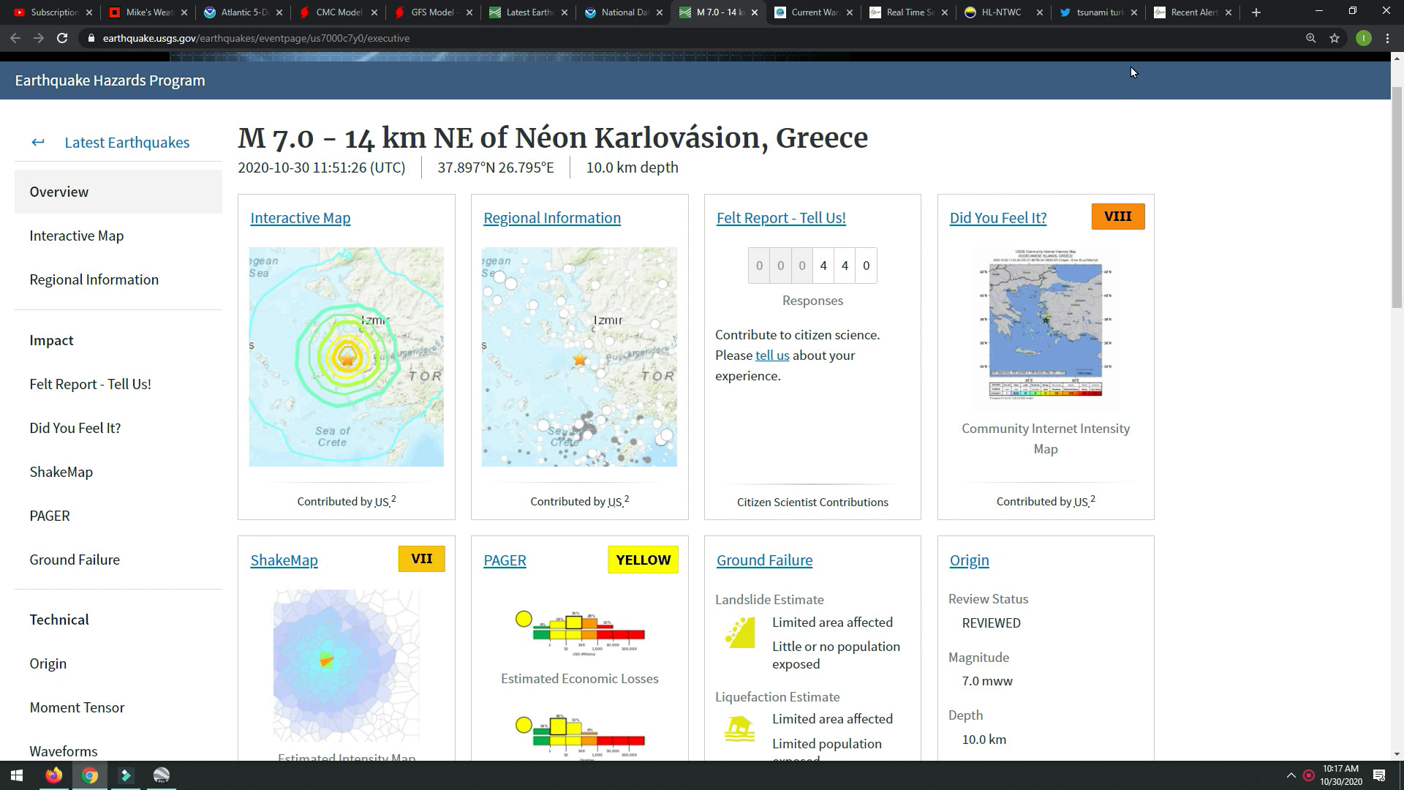
pyautogui.moveTo(1183, 137)
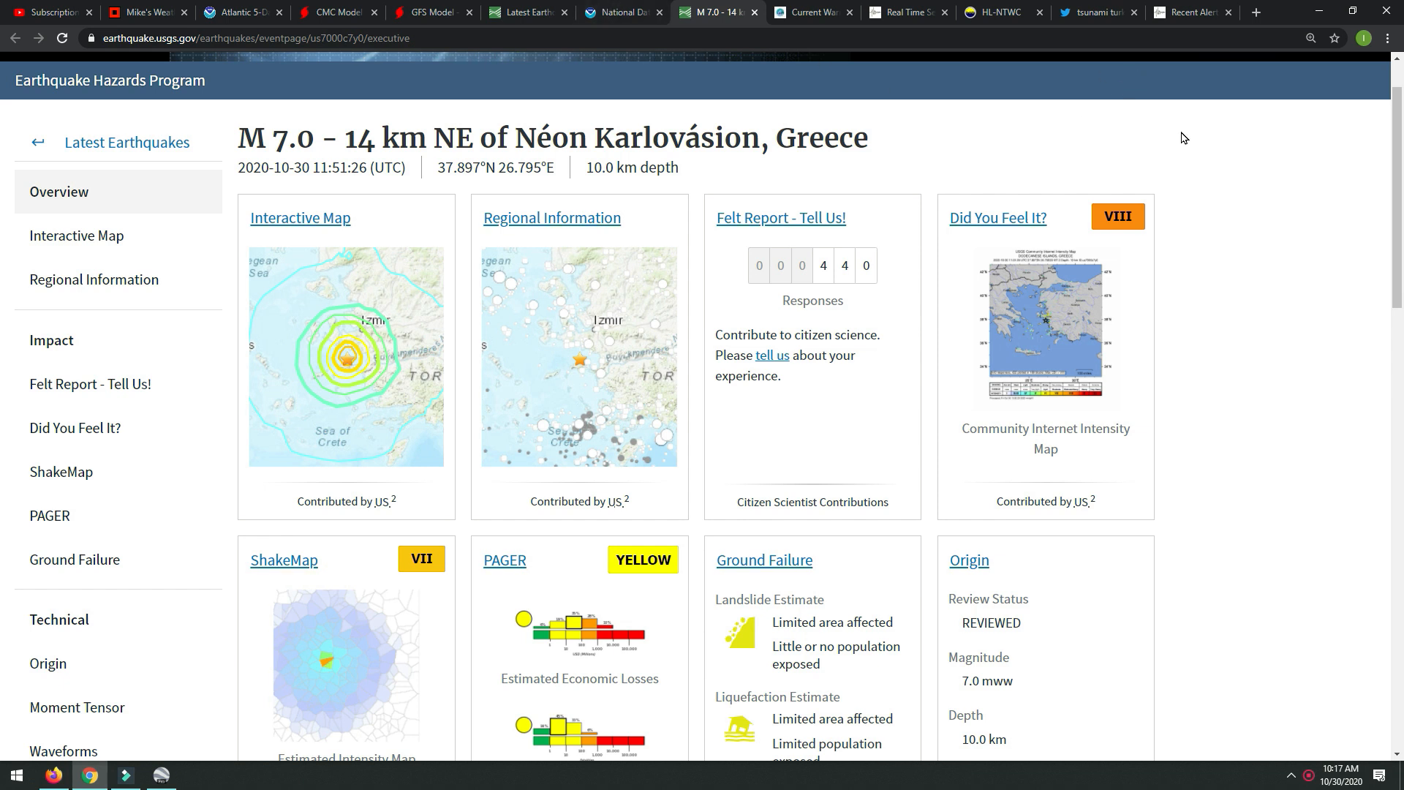
pyautogui.moveTo(362, 84)
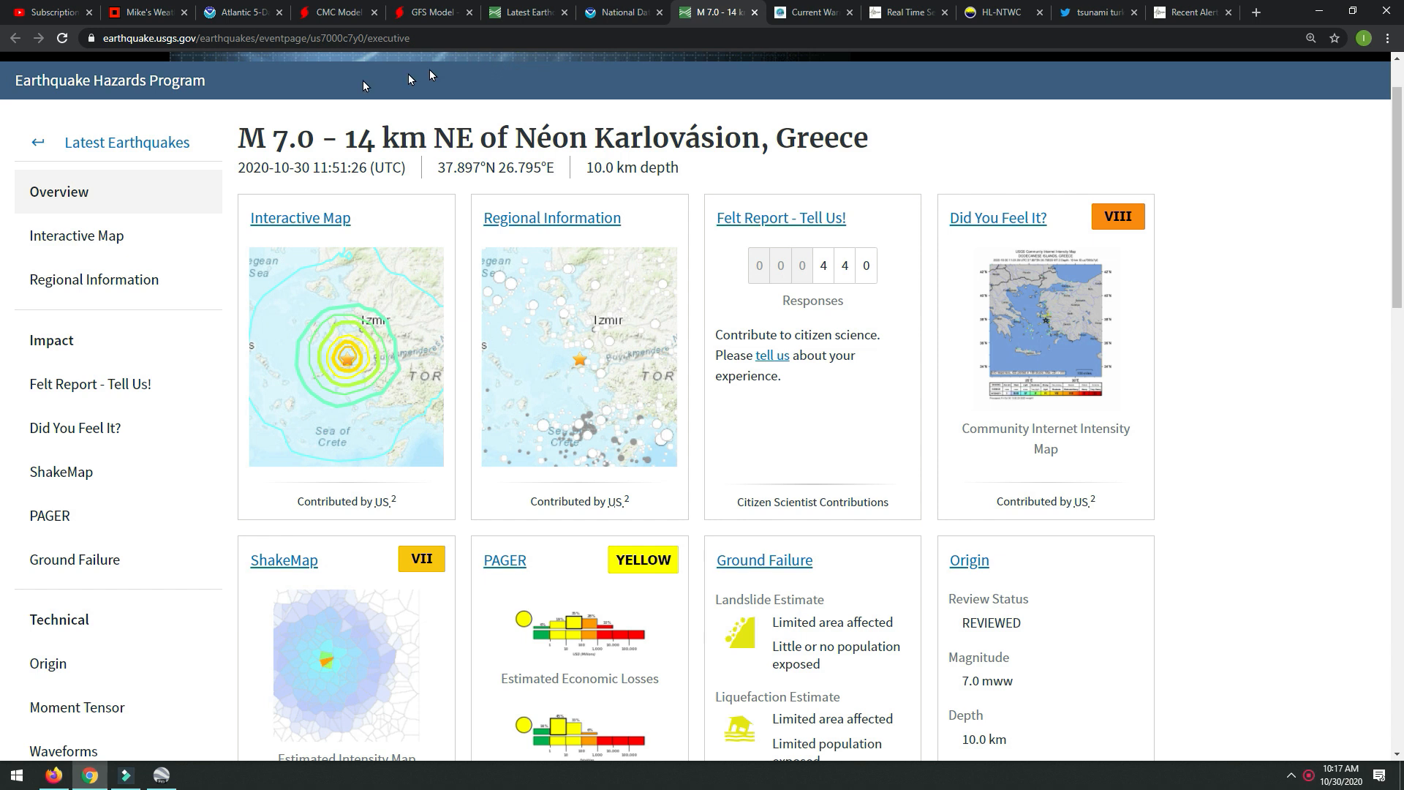
pyautogui.moveTo(663, 139)
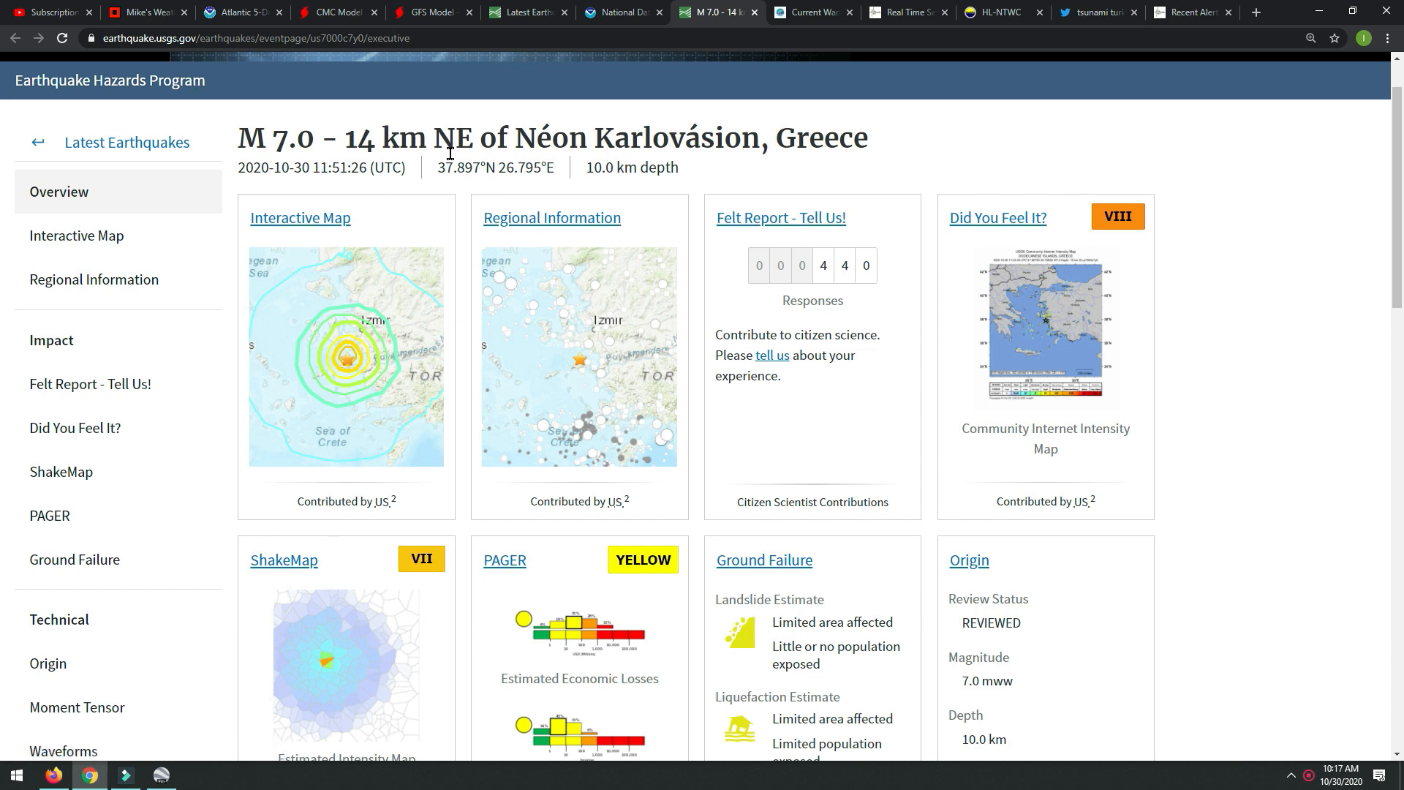
pyautogui.moveTo(561, 454)
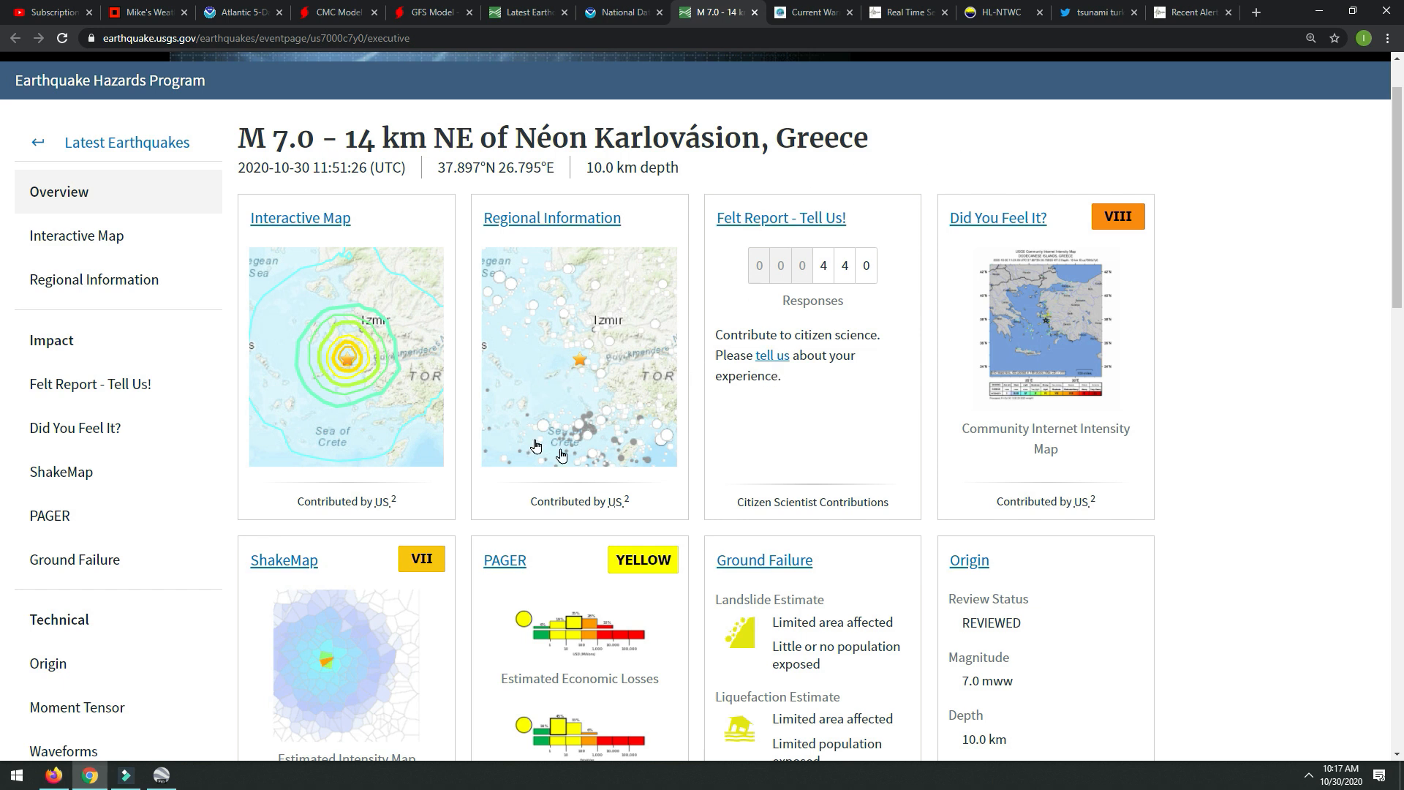
pyautogui.moveTo(878, 202)
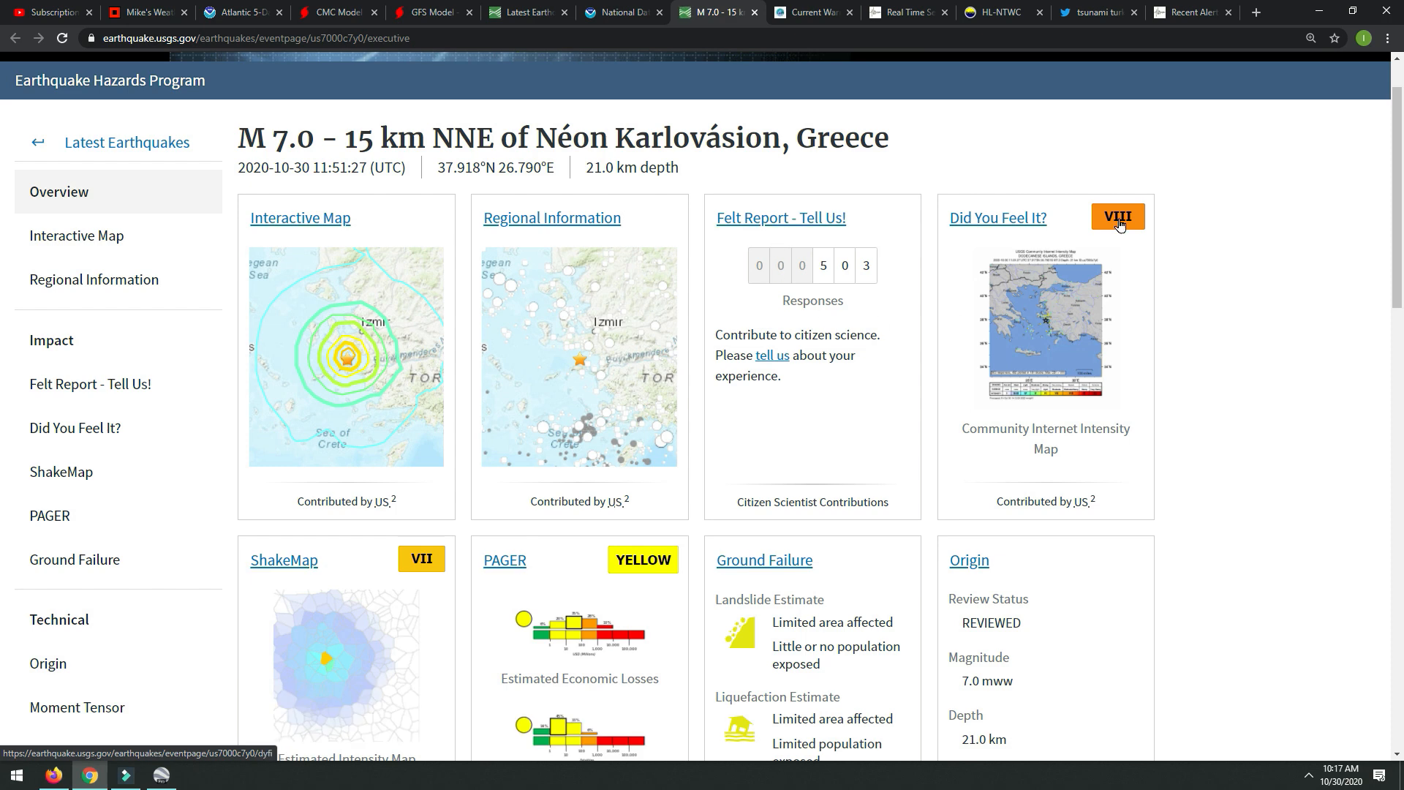
pyautogui.moveTo(1171, 295)
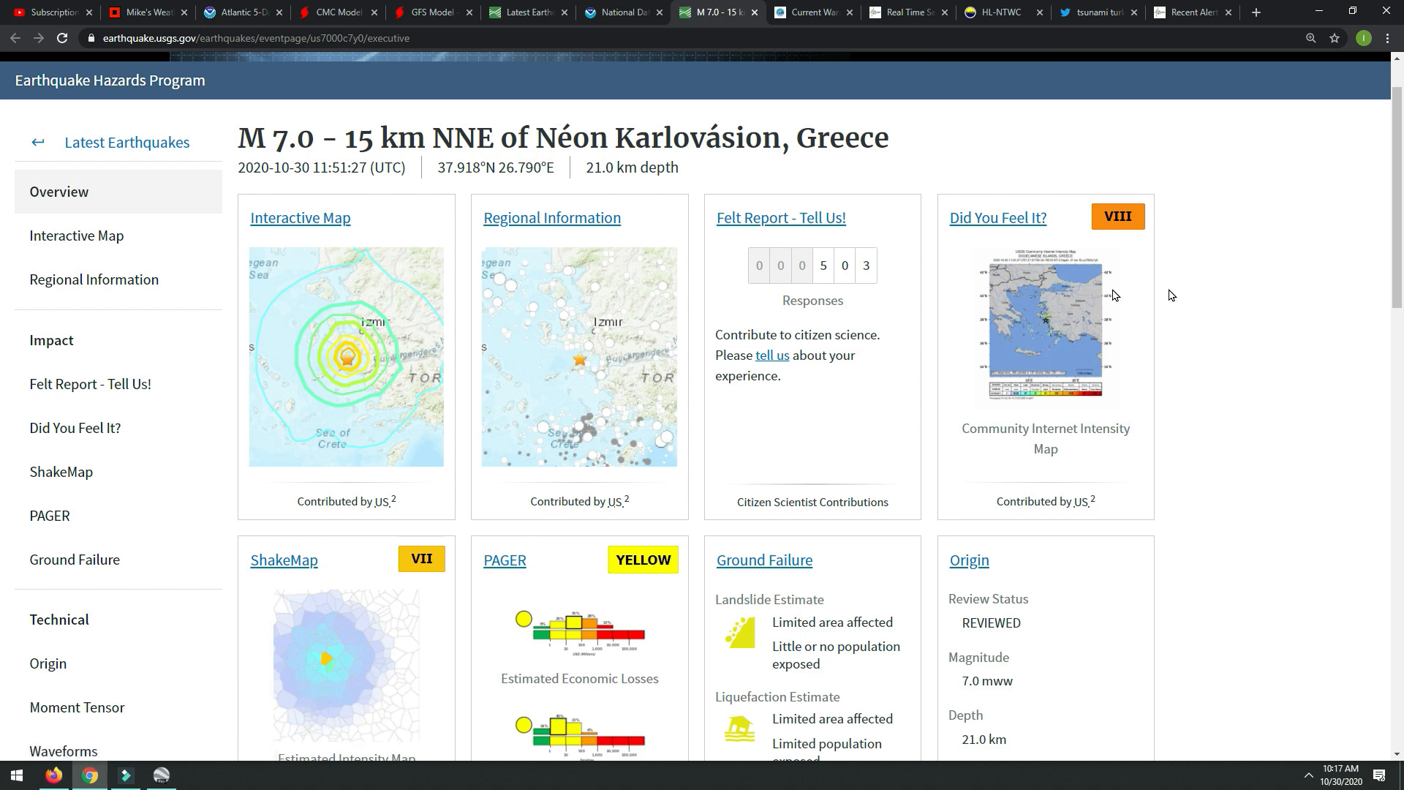
# Scroll through the revised event details (15 km NNE, 21 km depth) and tectonic summary.
pyautogui.scroll(-3)
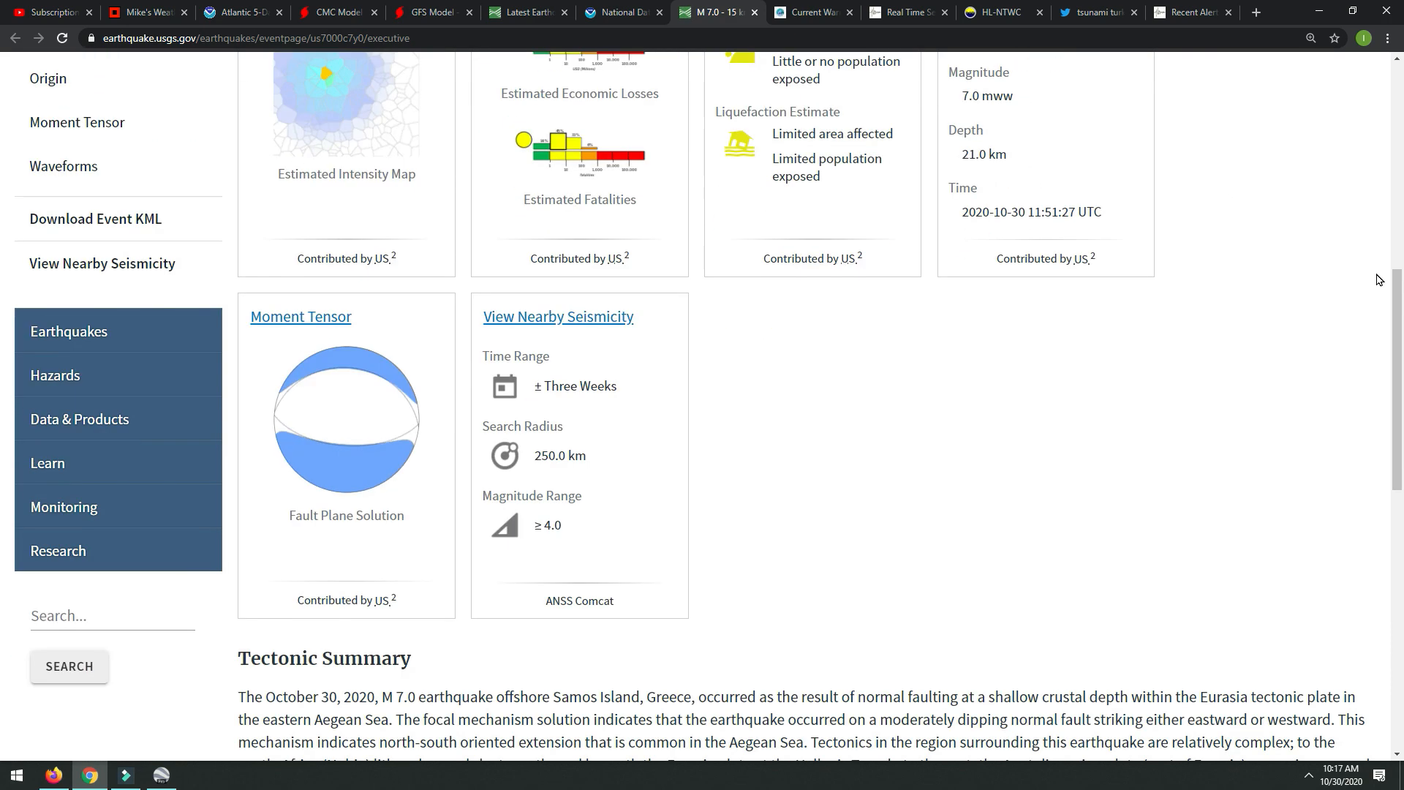
pyautogui.scroll(3)
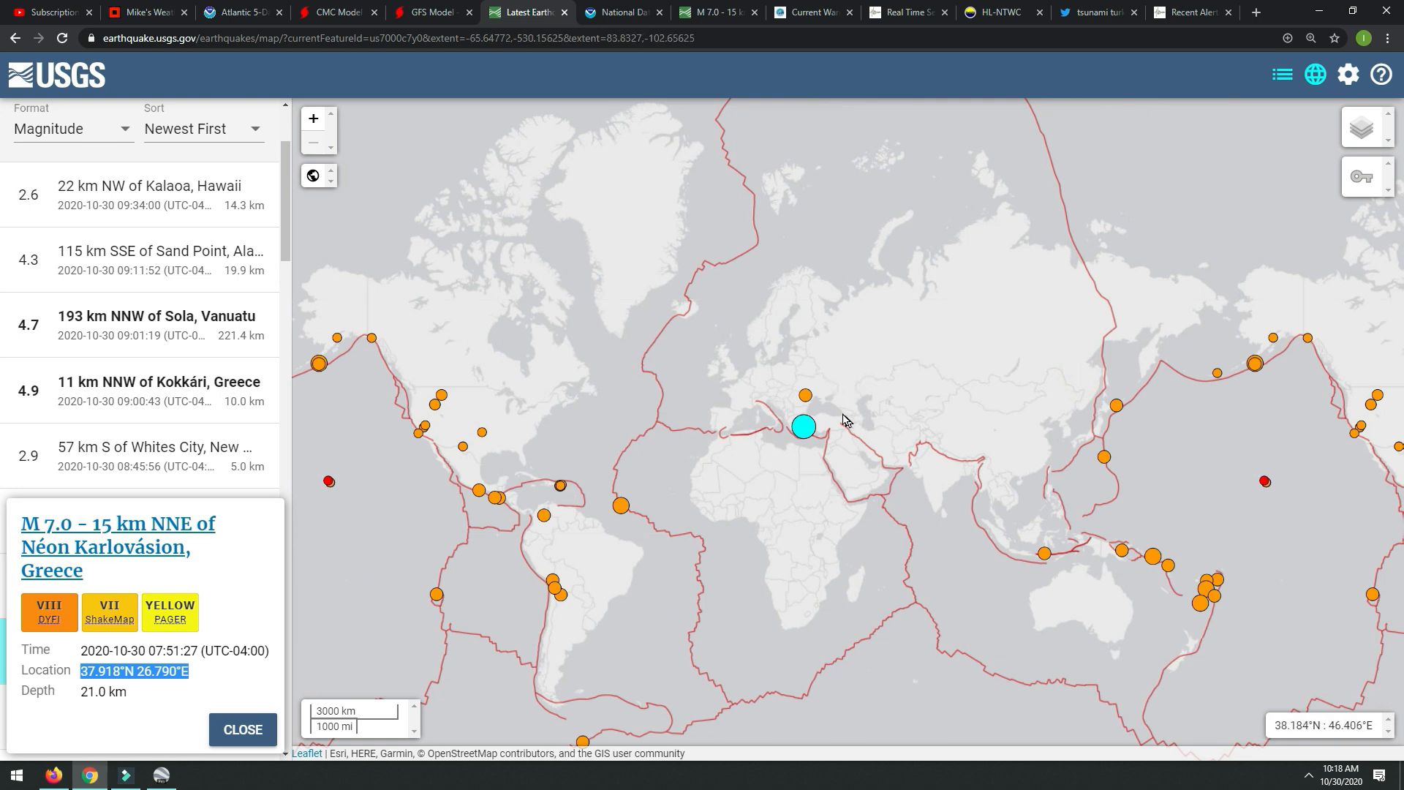
pyautogui.moveTo(781, 522)
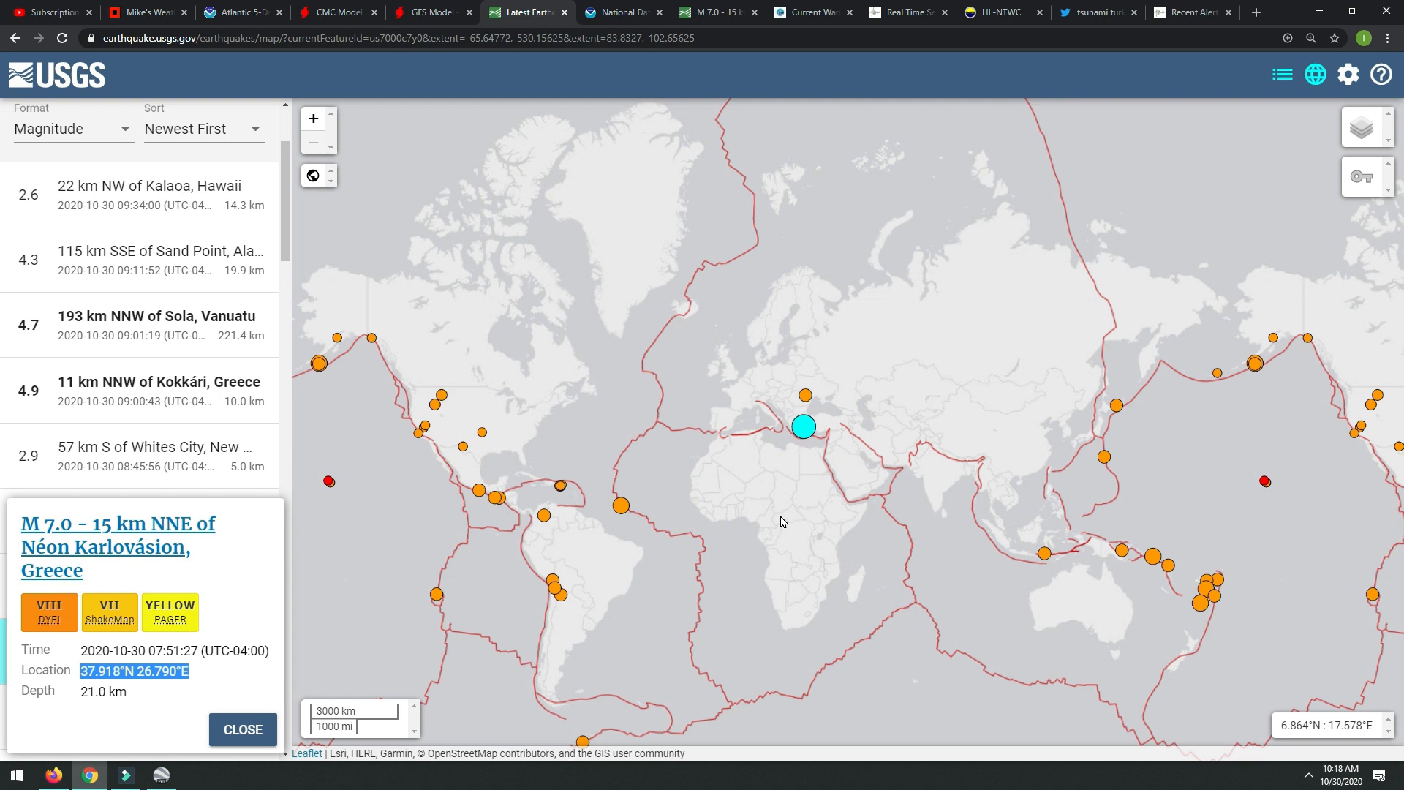
pyautogui.moveTo(783, 513)
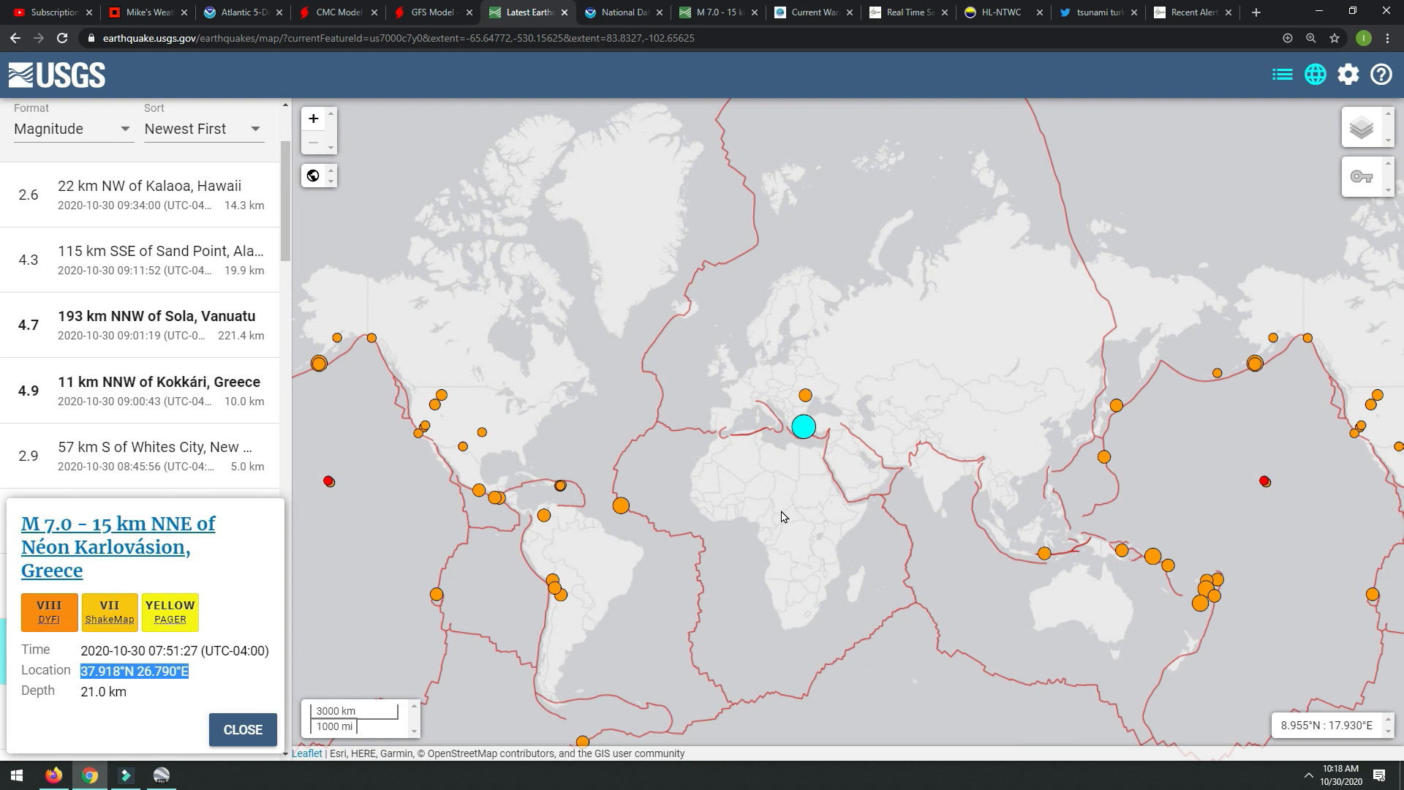
pyautogui.moveTo(750, 462)
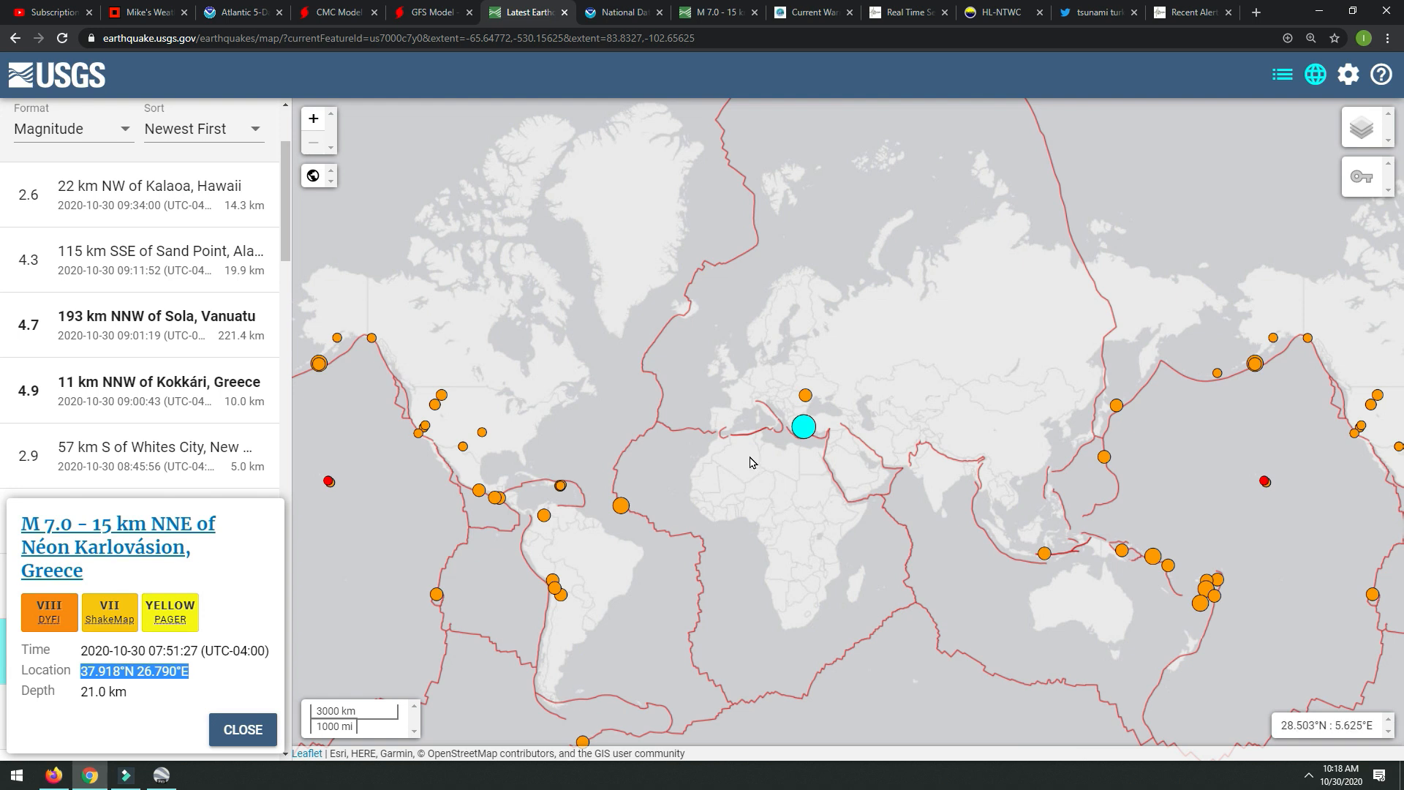
pyautogui.moveTo(763, 443)
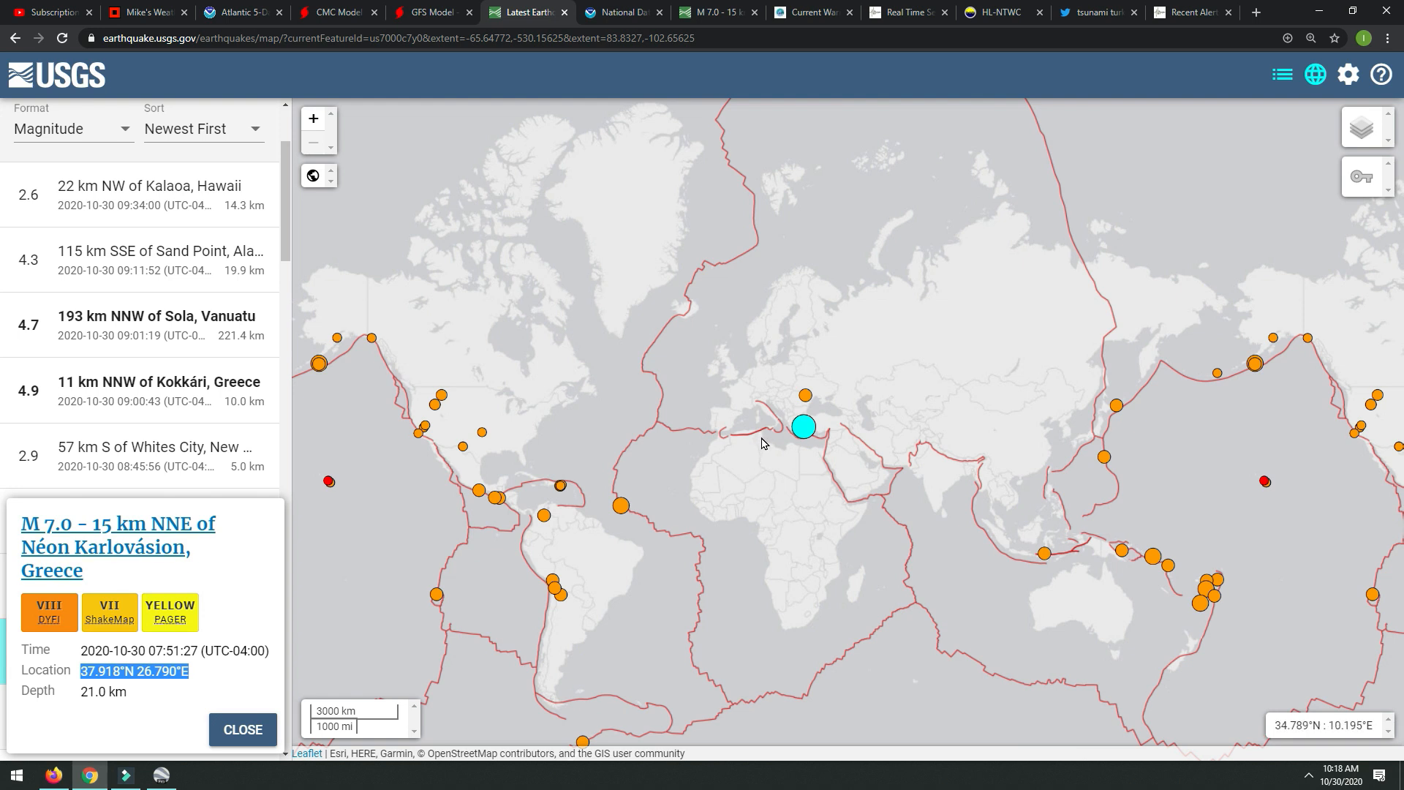
pyautogui.moveTo(766, 437)
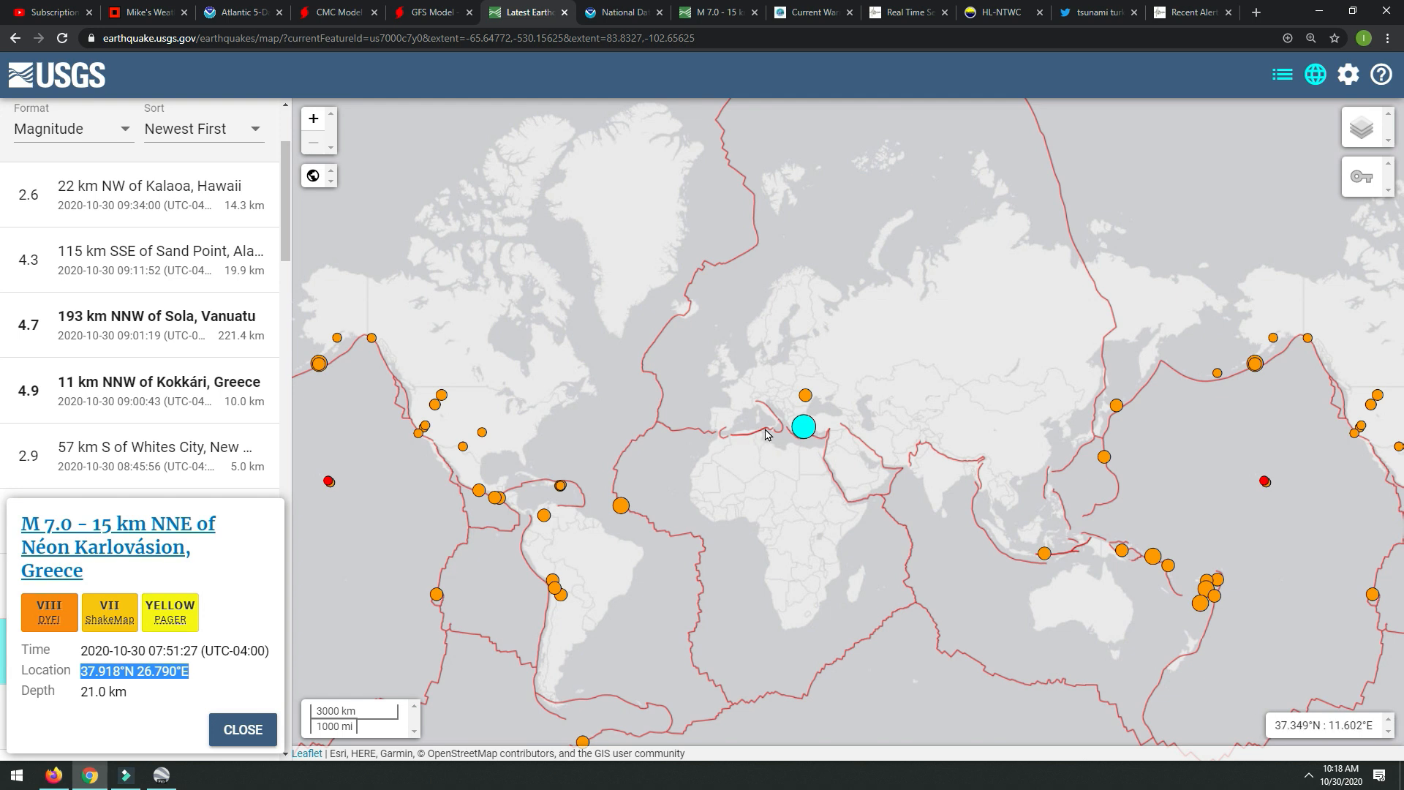
pyautogui.moveTo(654, 487)
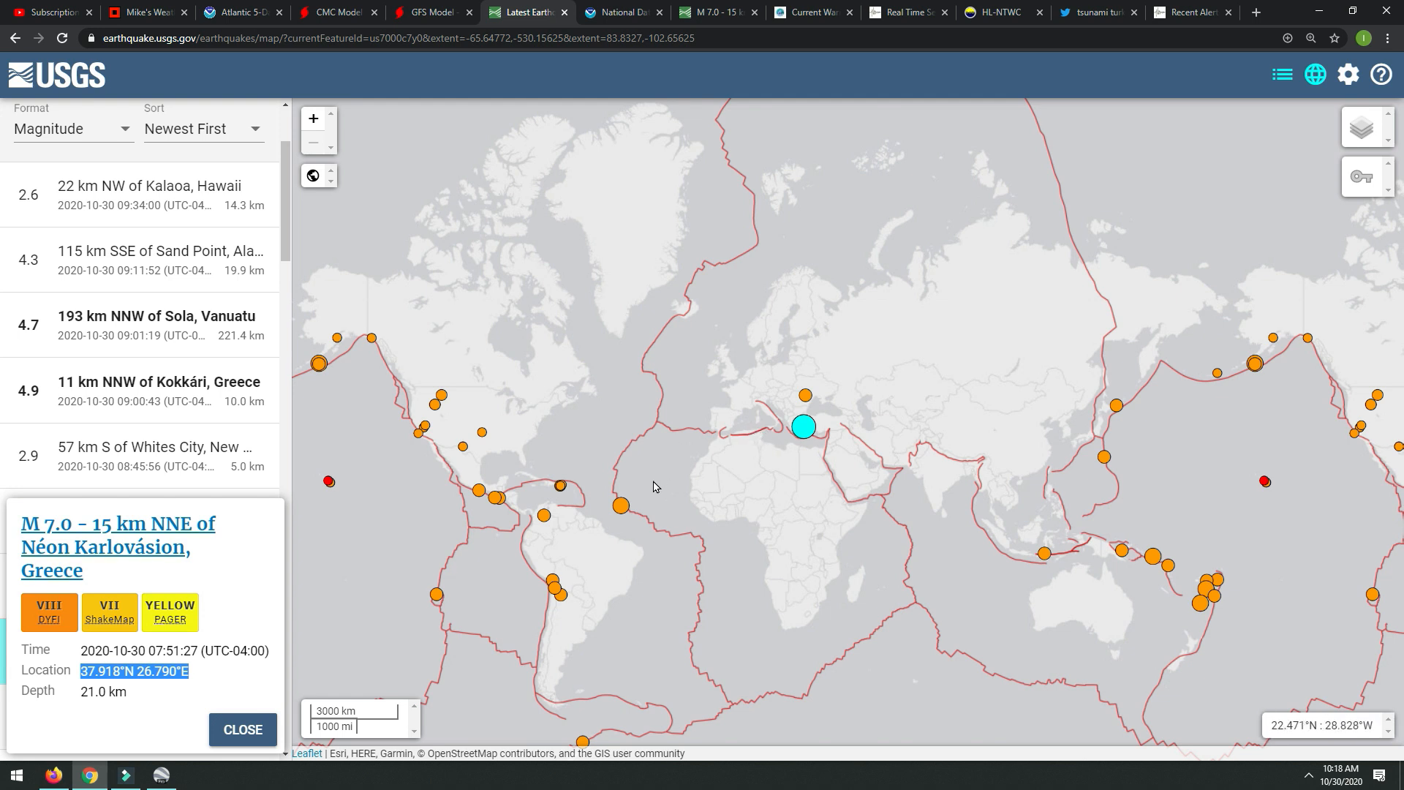
pyautogui.moveTo(670, 489)
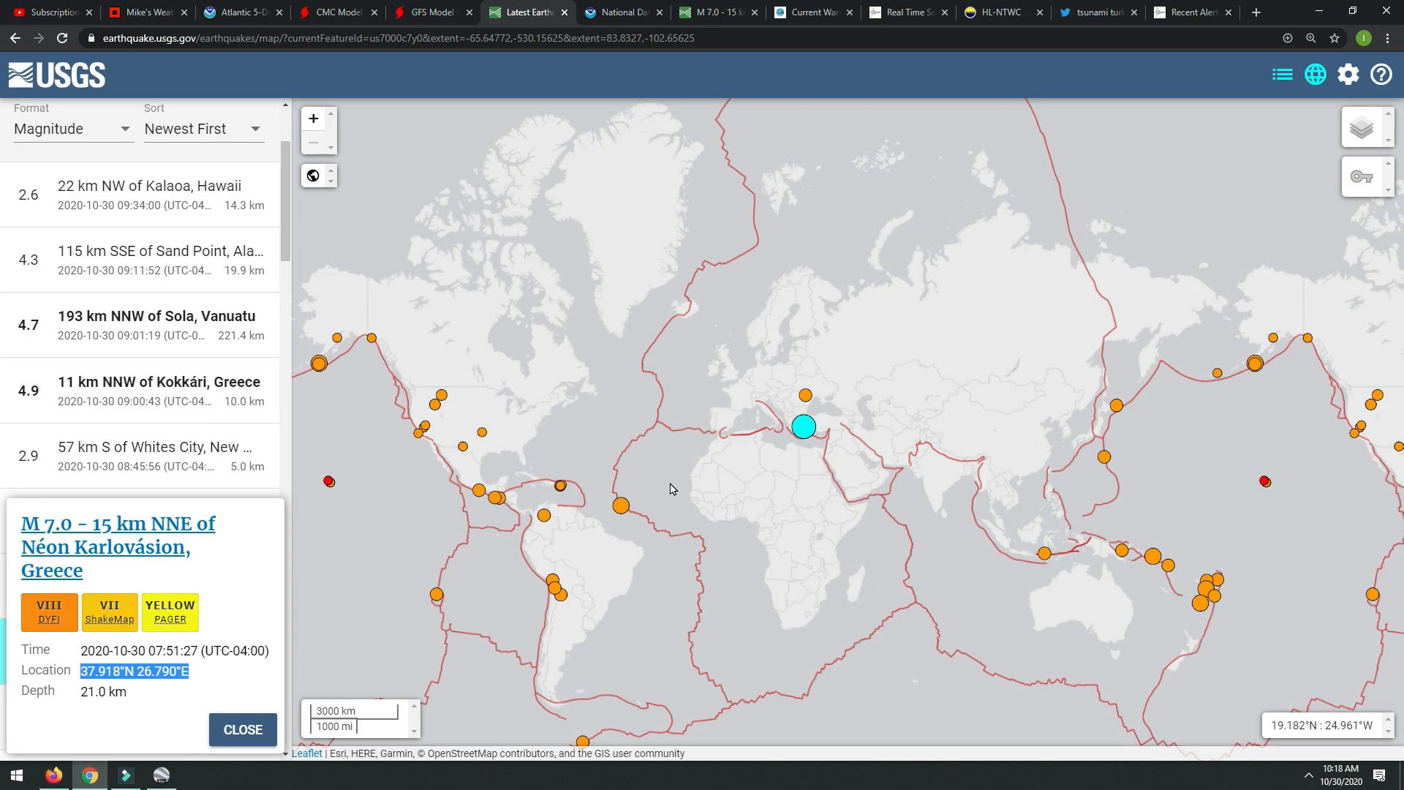